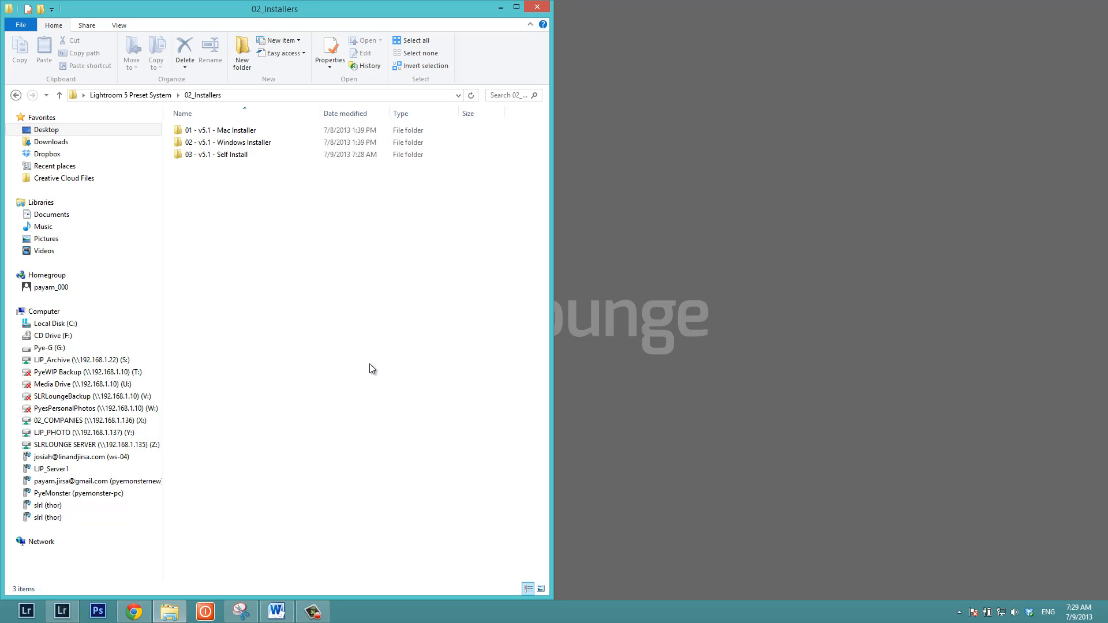
{"action": "mouse_move", "coordinate": [237, 160]}
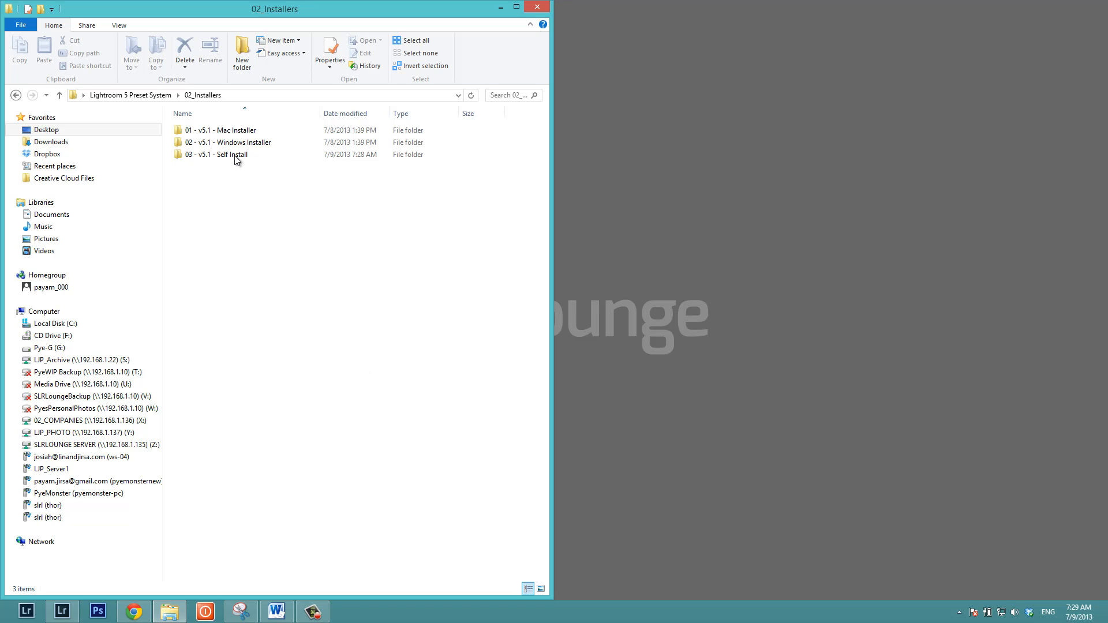
{"action": "mouse_move", "coordinate": [292, 231]}
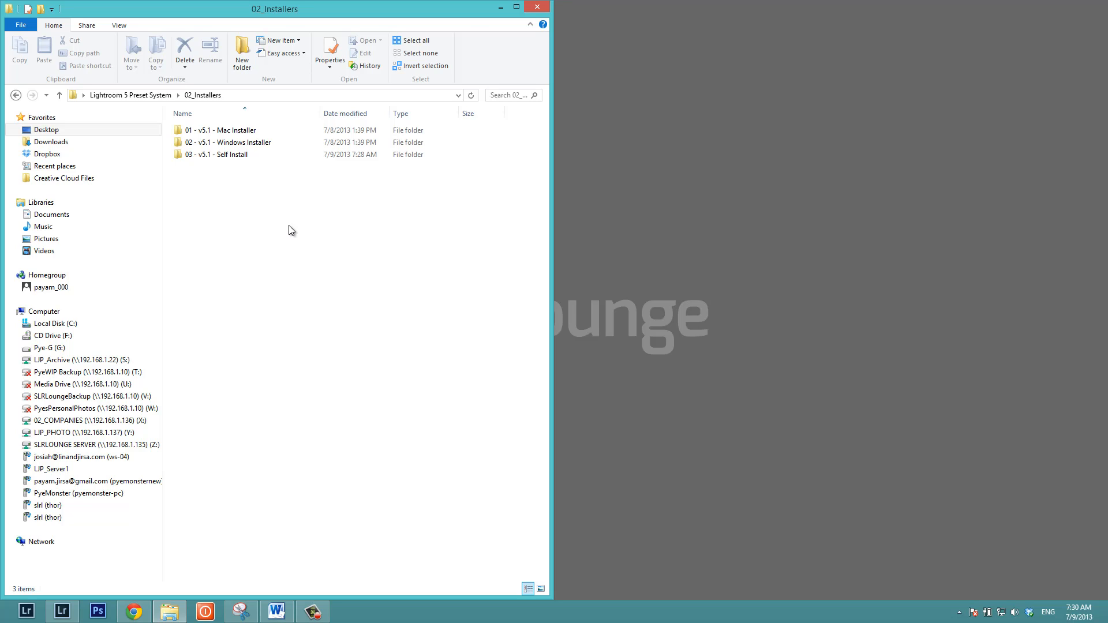
{"action": "mouse_move", "coordinate": [262, 405]}
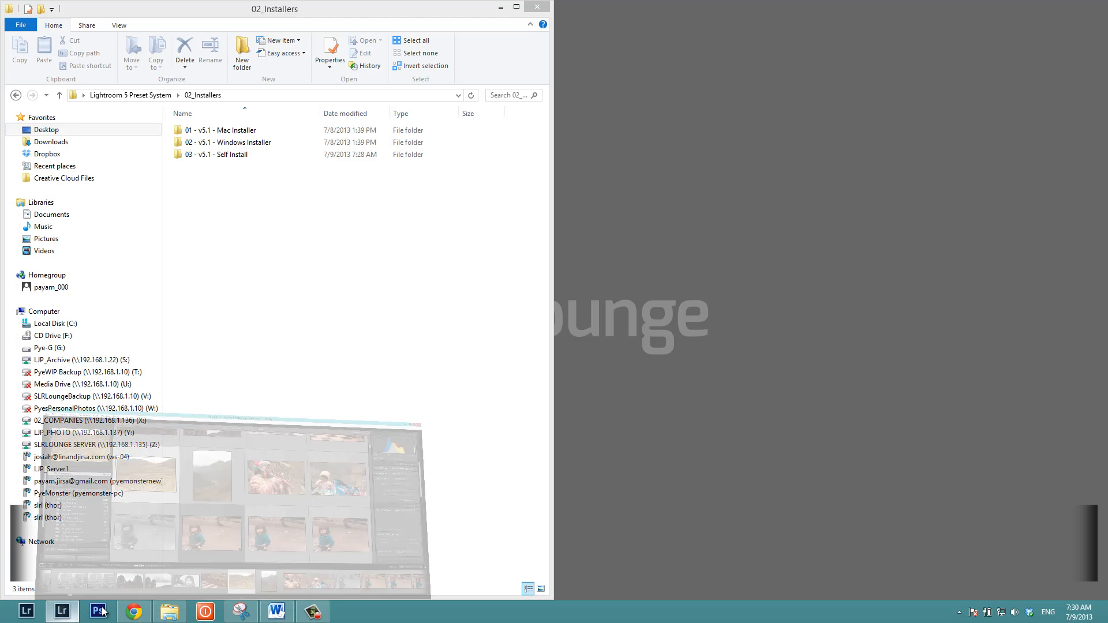
- From Lightroom's Preferences > Presets, show the Lightroom presets folder in File Explorer
{"action": "left_click", "coordinate": [61, 612]}
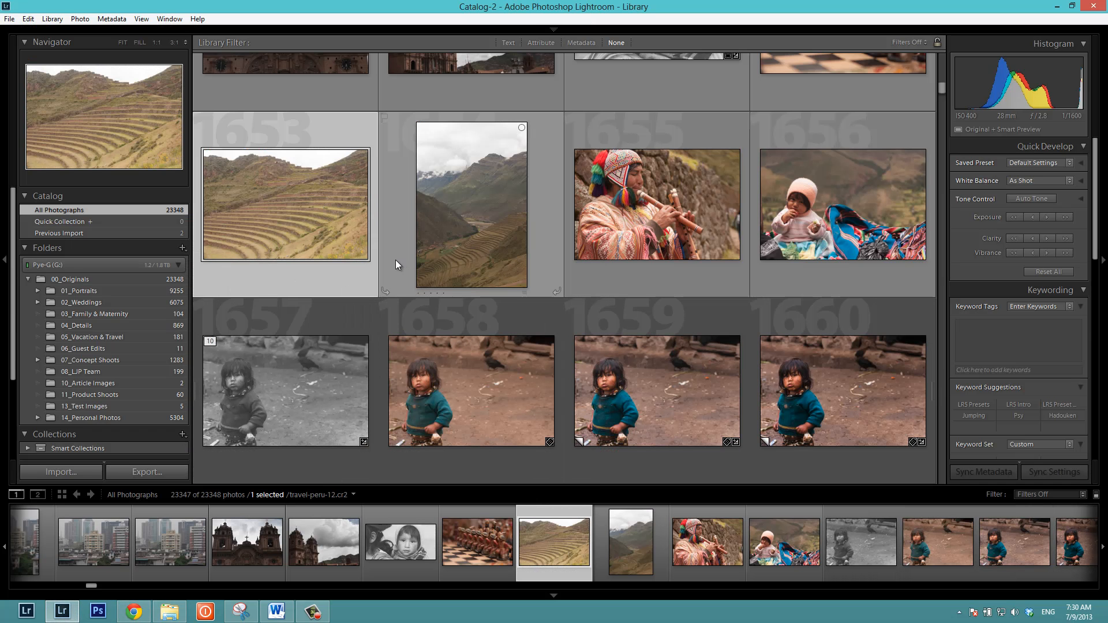
{"action": "mouse_move", "coordinate": [391, 259]}
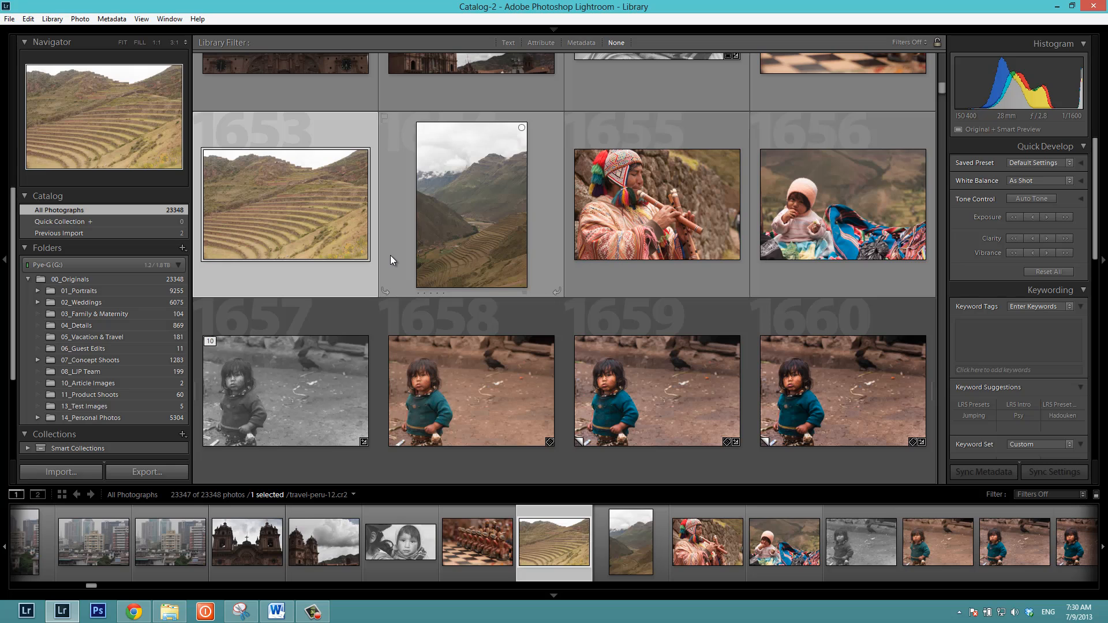
{"action": "mouse_move", "coordinate": [341, 236]}
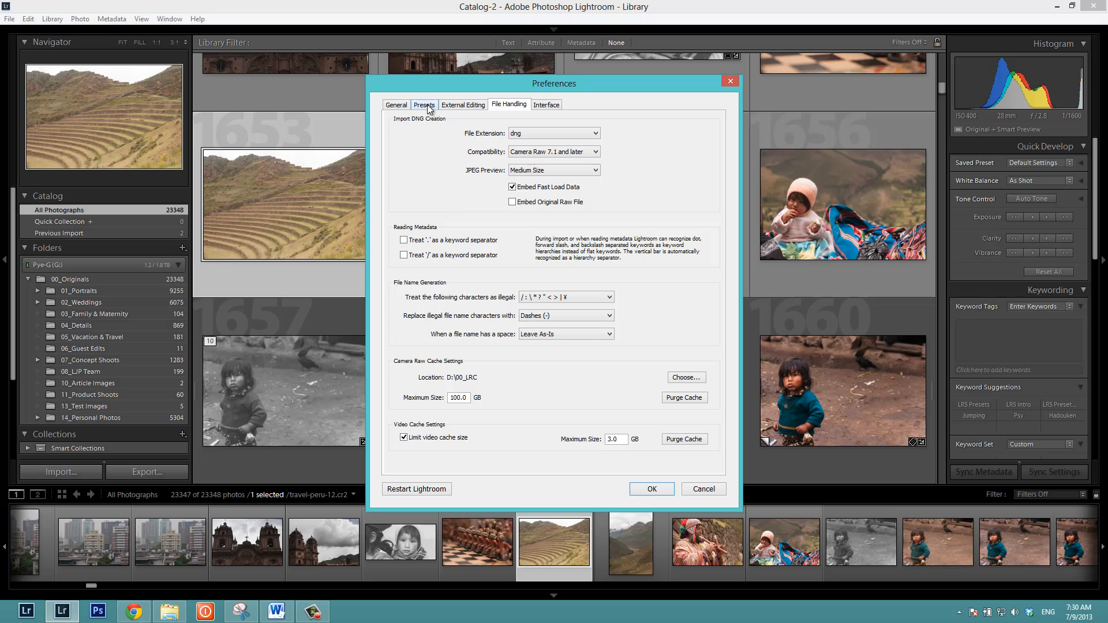
{"action": "left_click", "coordinate": [423, 105]}
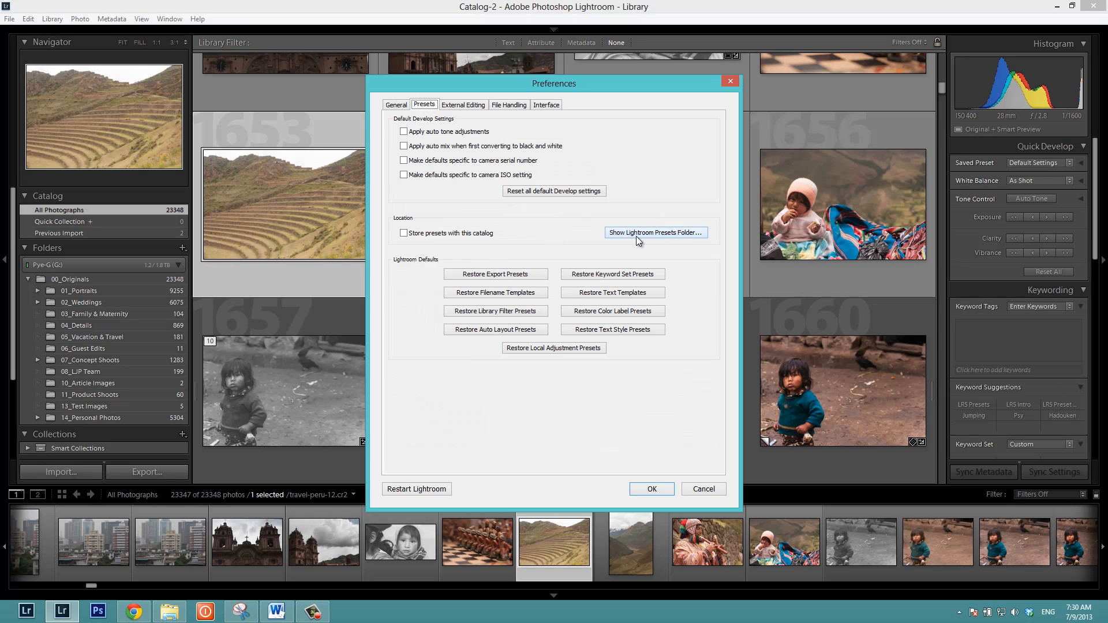
{"action": "left_click", "coordinate": [654, 231]}
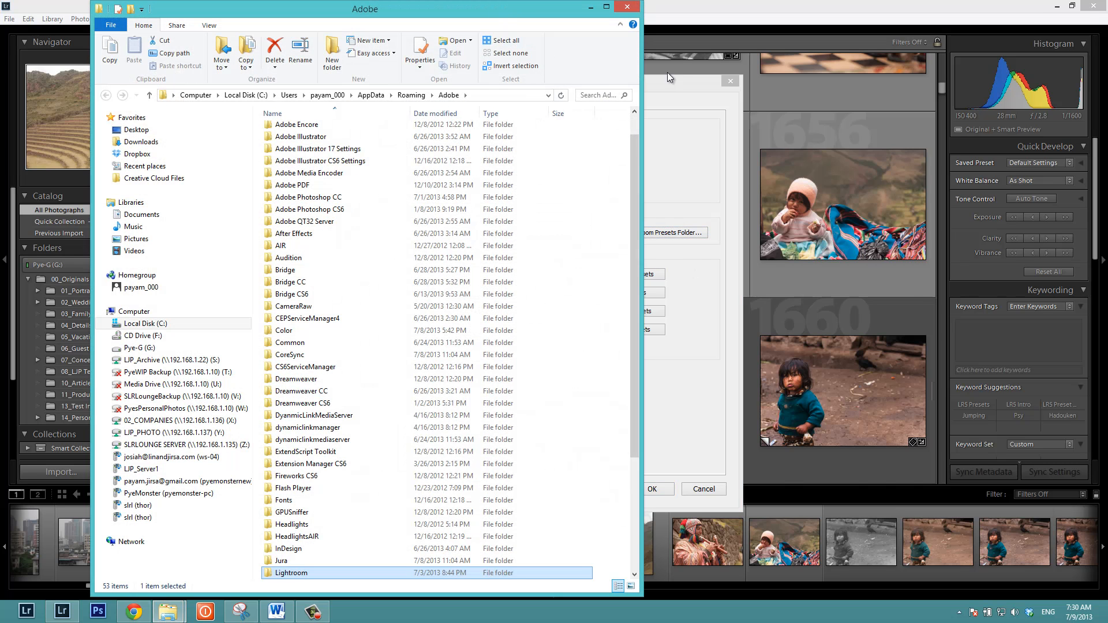
- Arrange the 02_Installers and Adobe AppData windows side by side and highlight the Self Install folder
{"action": "left_click", "coordinate": [320, 160]}
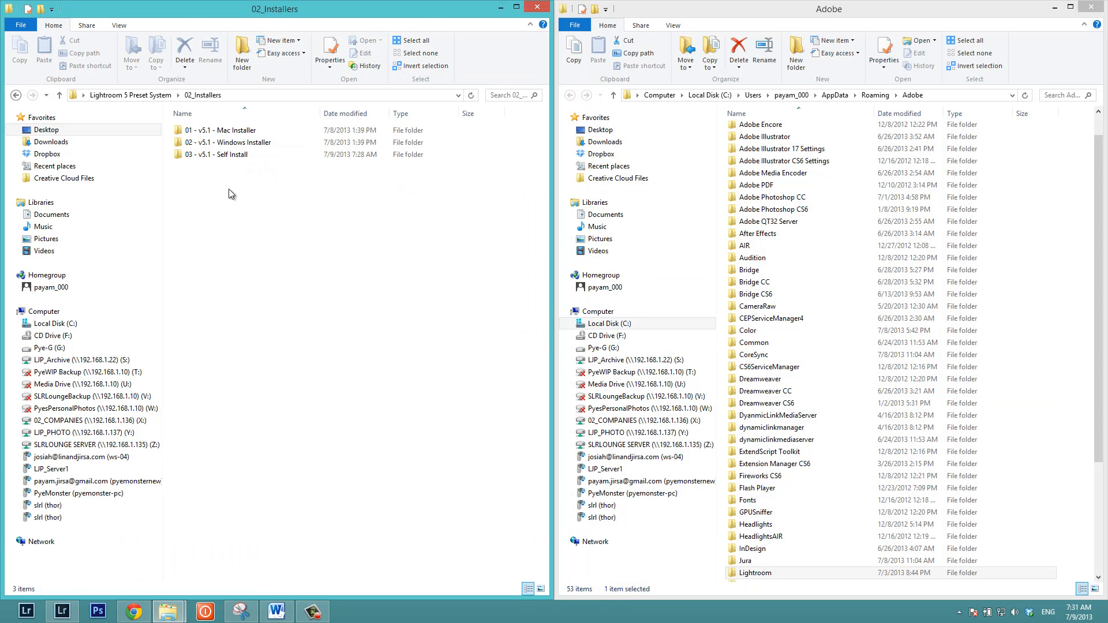
{"action": "left_click", "coordinate": [226, 130]}
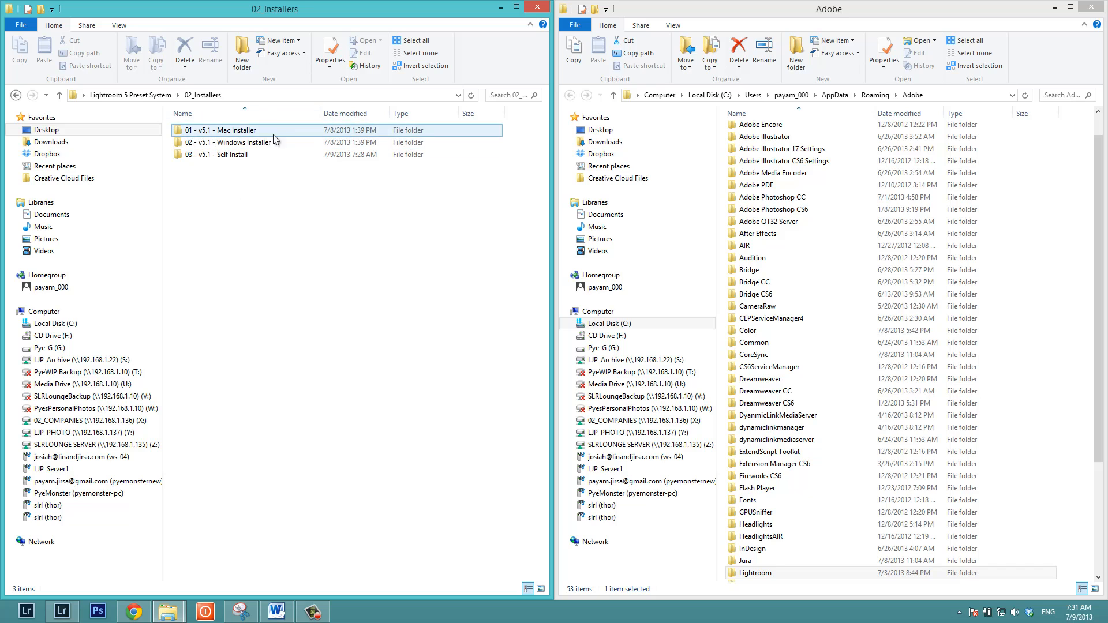
{"action": "mouse_move", "coordinate": [226, 153]}
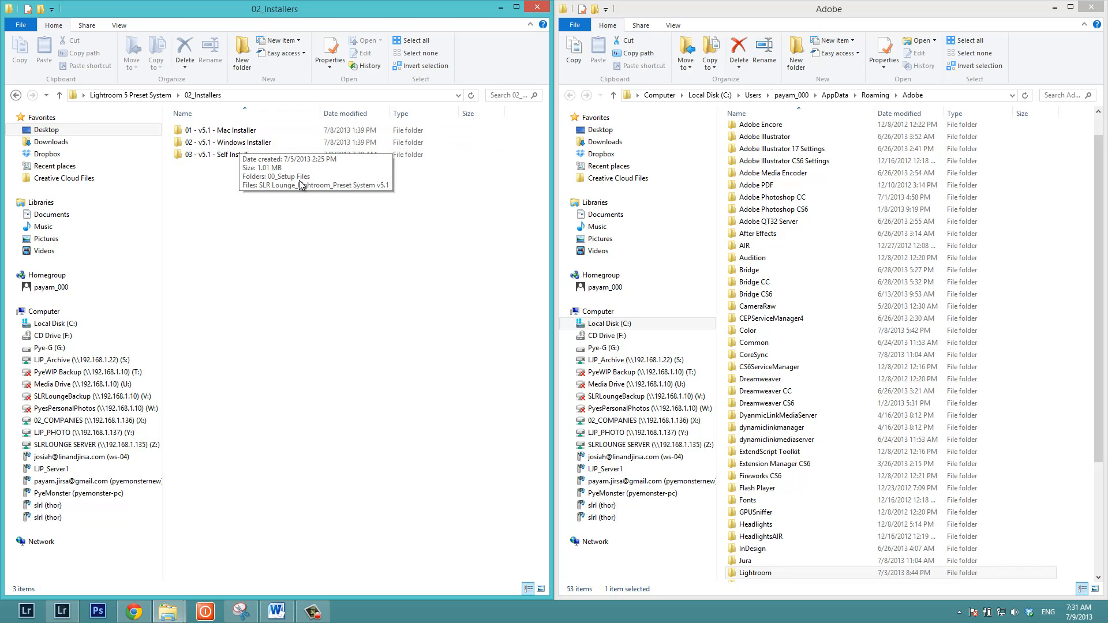
{"action": "left_click", "coordinate": [219, 153]}
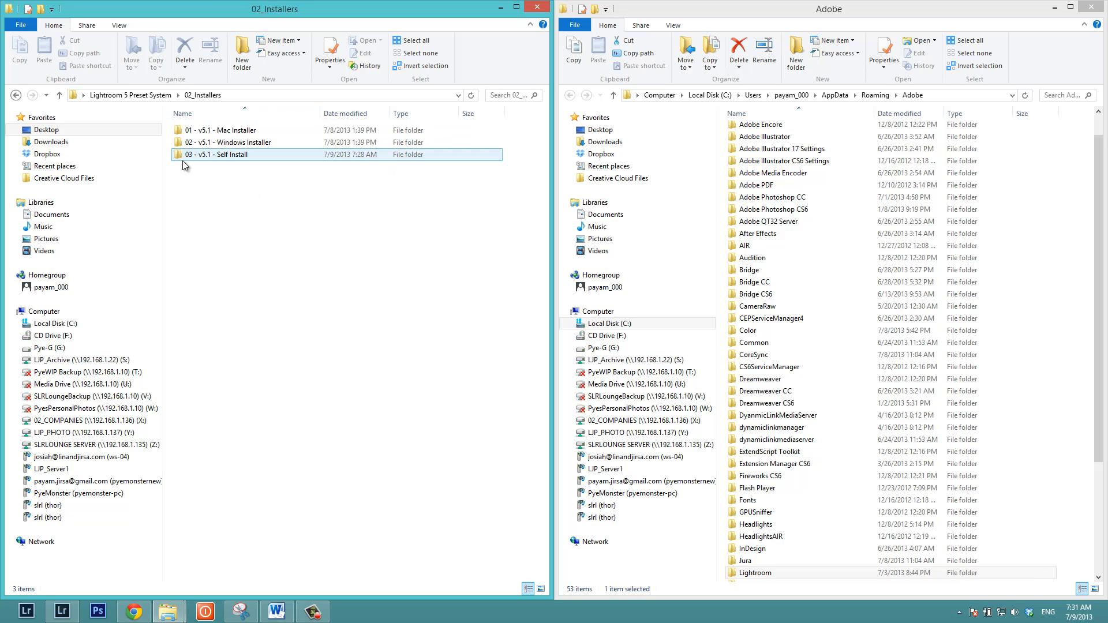
{"action": "mouse_move", "coordinate": [219, 154]}
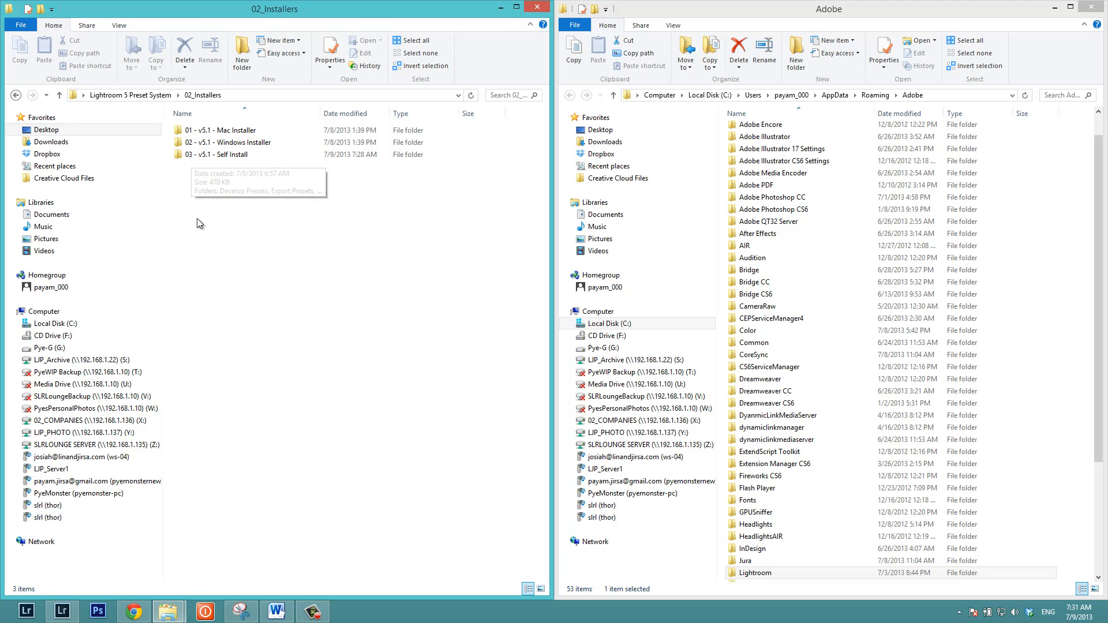
- Enter the 03 - v5.1 - Self Install folder listing Develop, Export and Local Adjustment Presets
{"action": "double_click", "coordinate": [226, 154]}
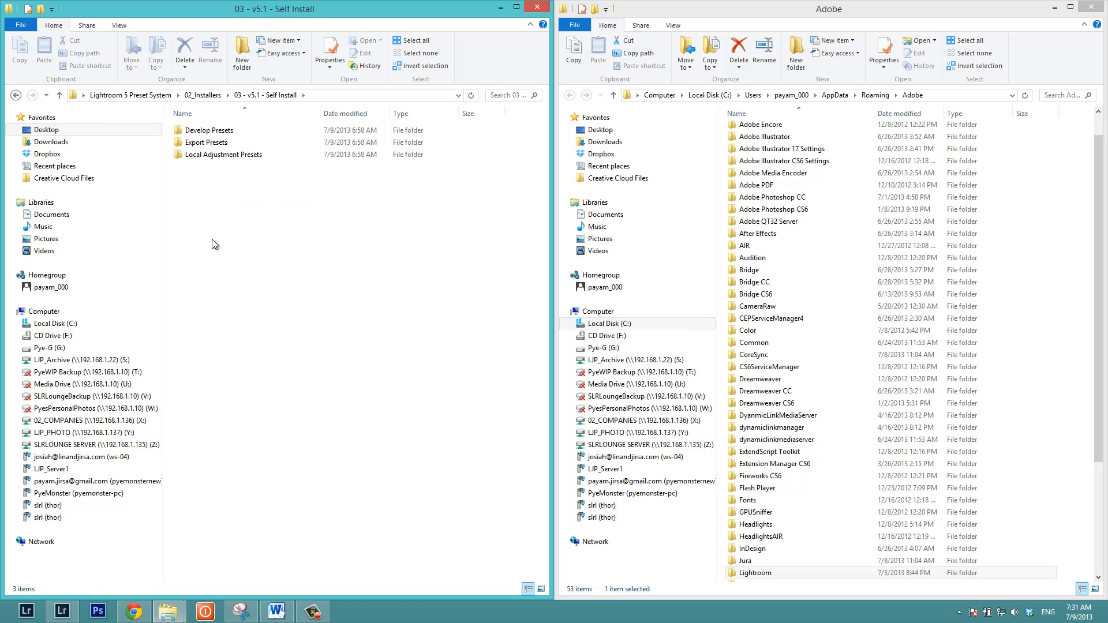
{"action": "mouse_move", "coordinate": [243, 142]}
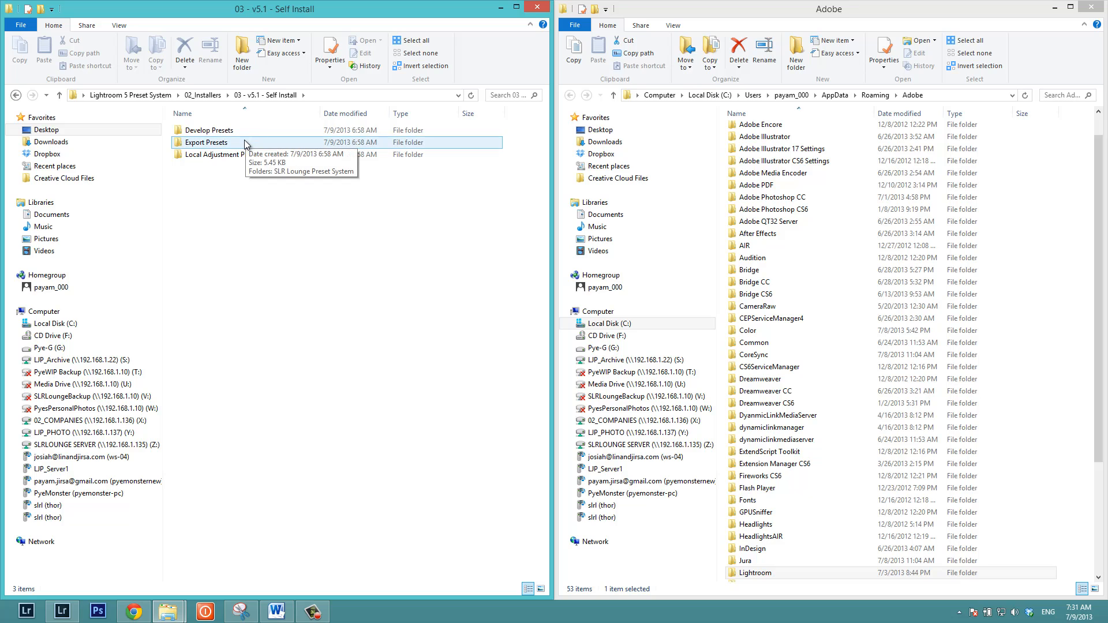
{"action": "mouse_move", "coordinate": [238, 190]}
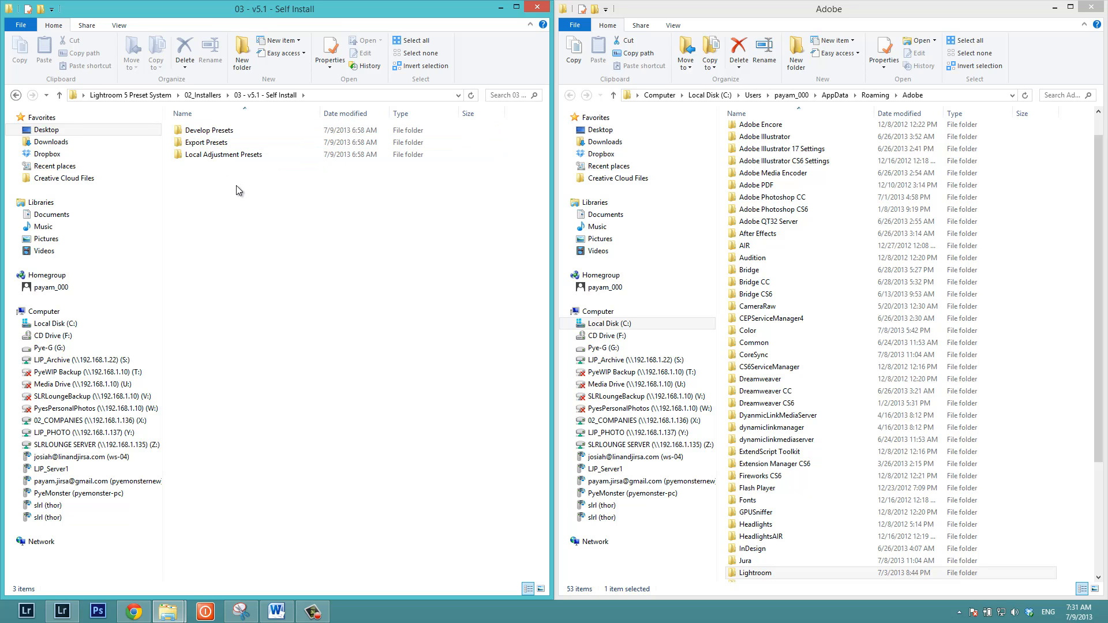
{"action": "mouse_move", "coordinate": [259, 185]}
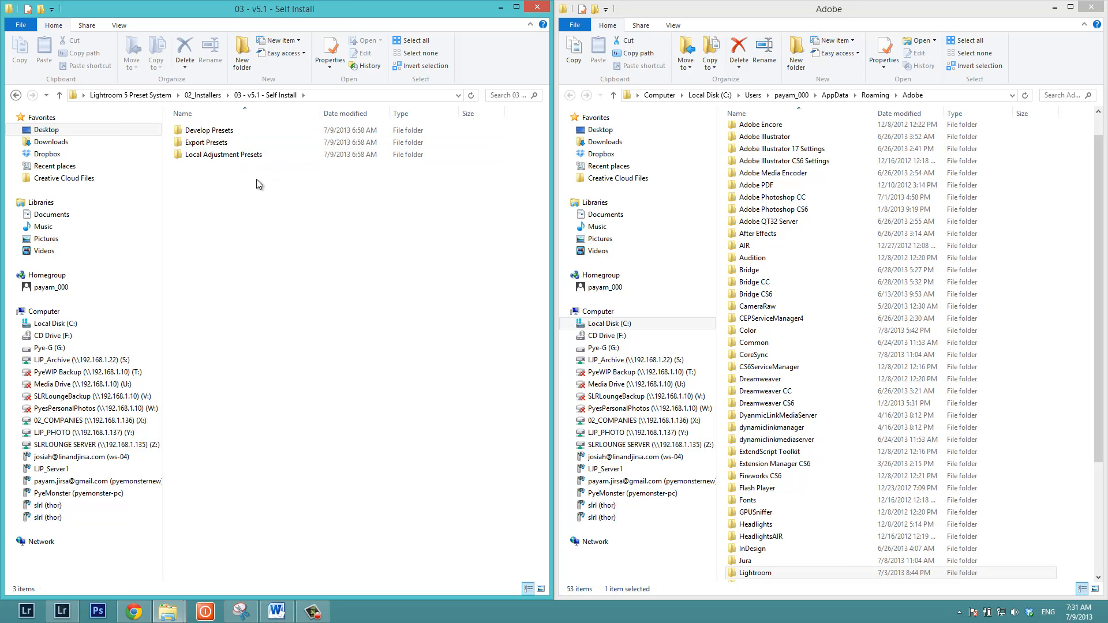
{"action": "left_click", "coordinate": [753, 572]}
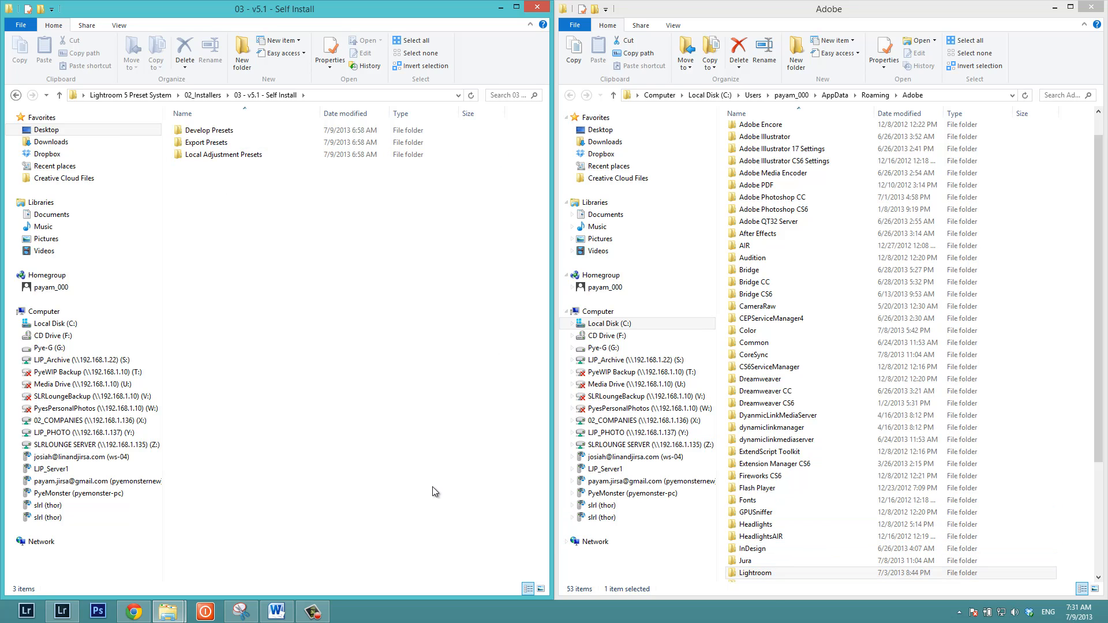
{"action": "mouse_move", "coordinate": [431, 477]}
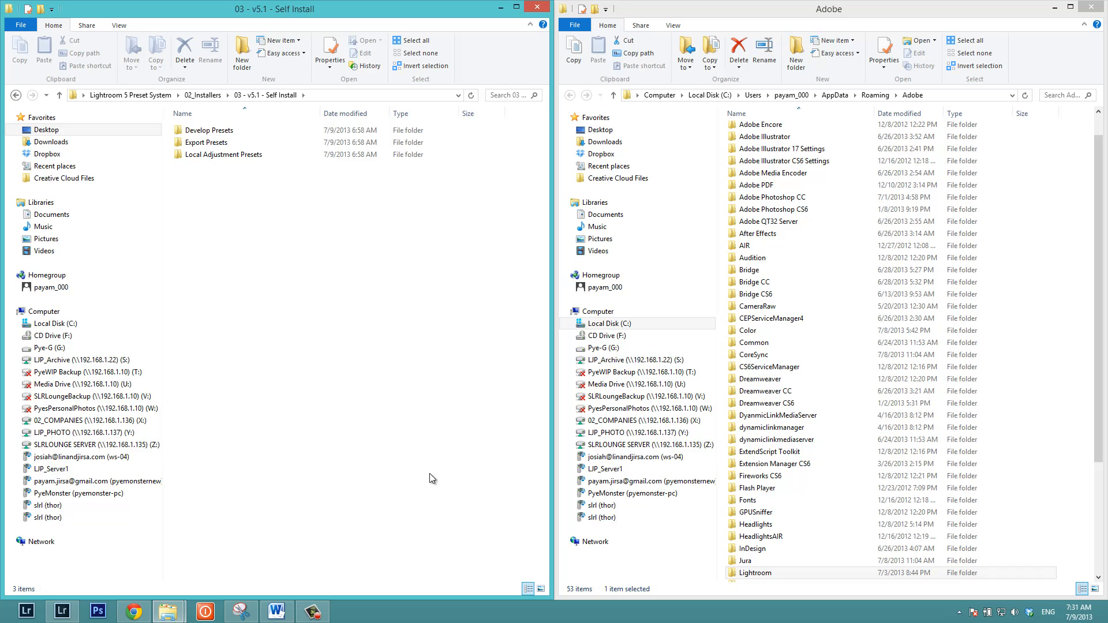
- Browse into Lightroom's Develop Presets folder and leave only 00-00 MY MIXOLOGY - PYE there
{"action": "left_click", "coordinate": [753, 572]}
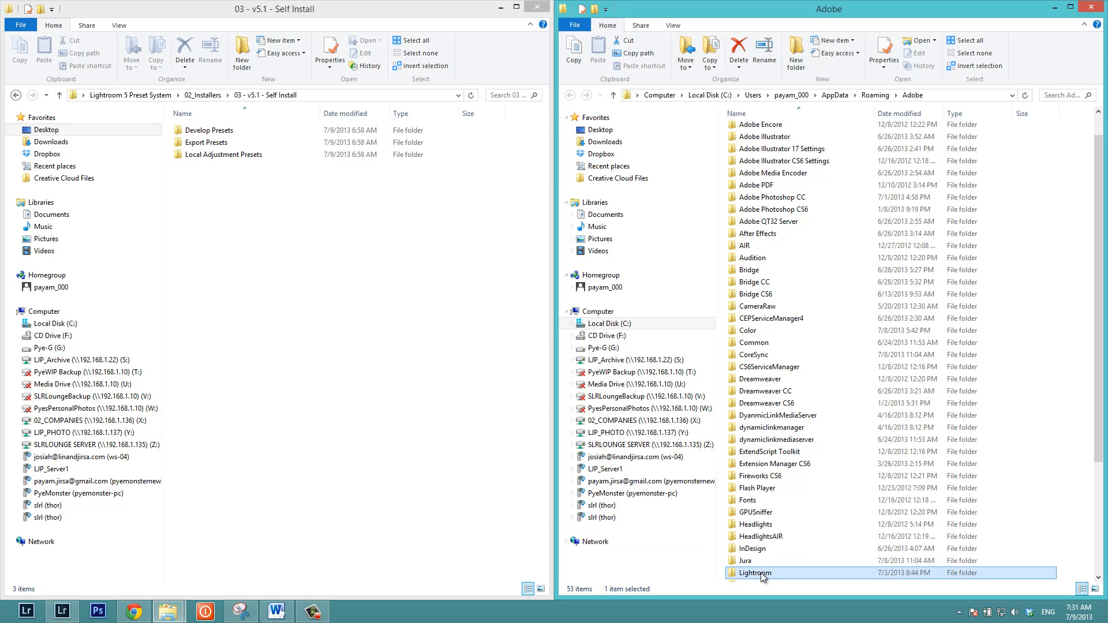
{"action": "double_click", "coordinate": [754, 572]}
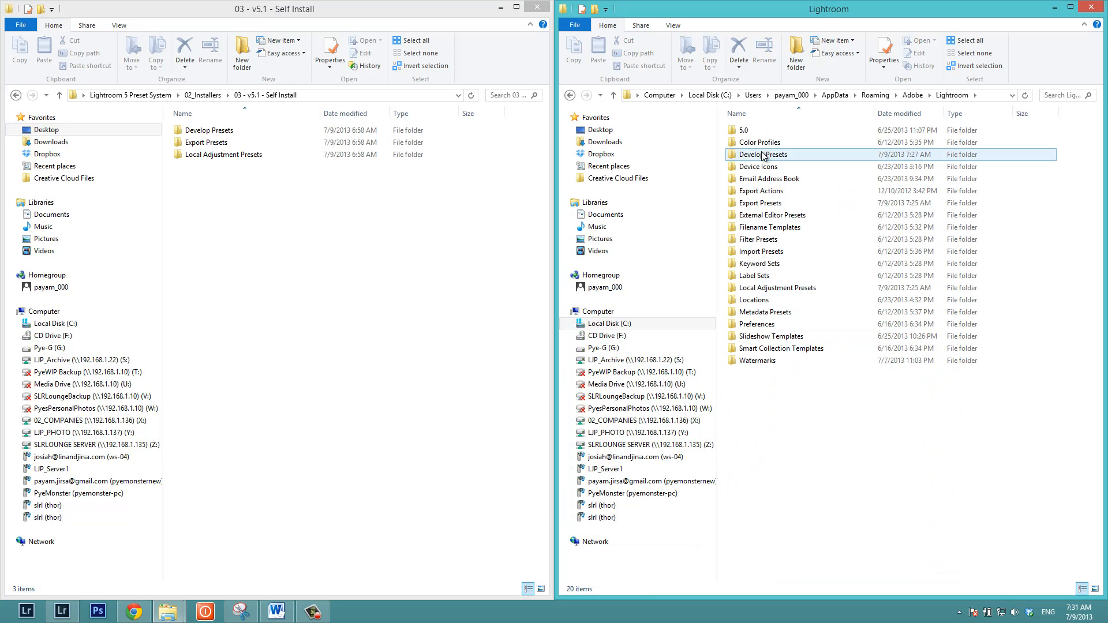
{"action": "double_click", "coordinate": [763, 154]}
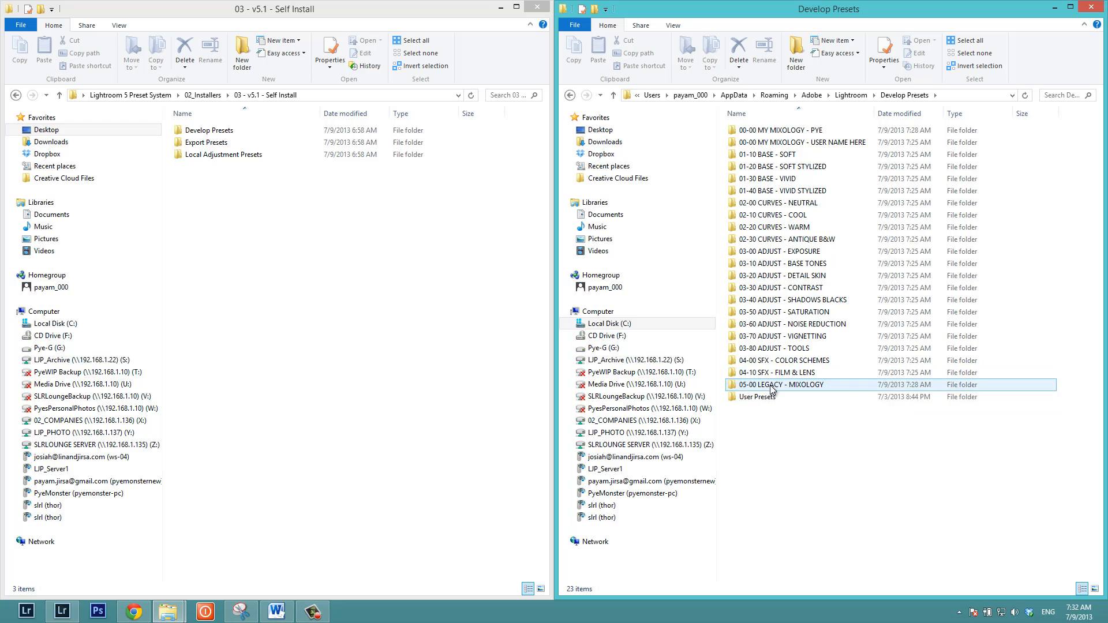
{"action": "mouse_move", "coordinate": [801, 392]}
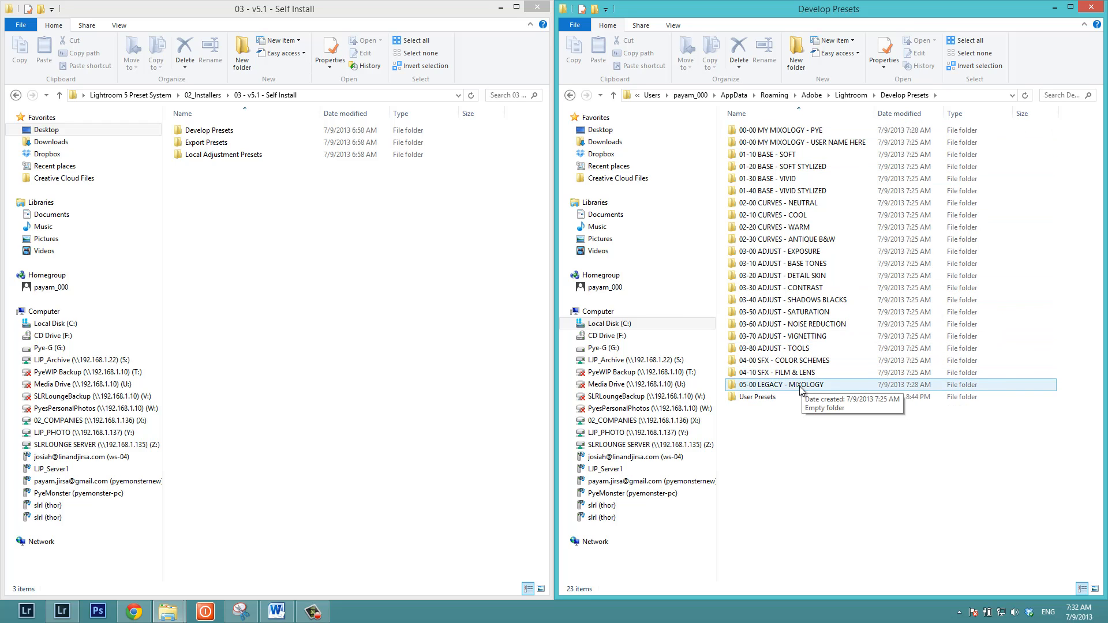
{"action": "mouse_move", "coordinate": [805, 421]}
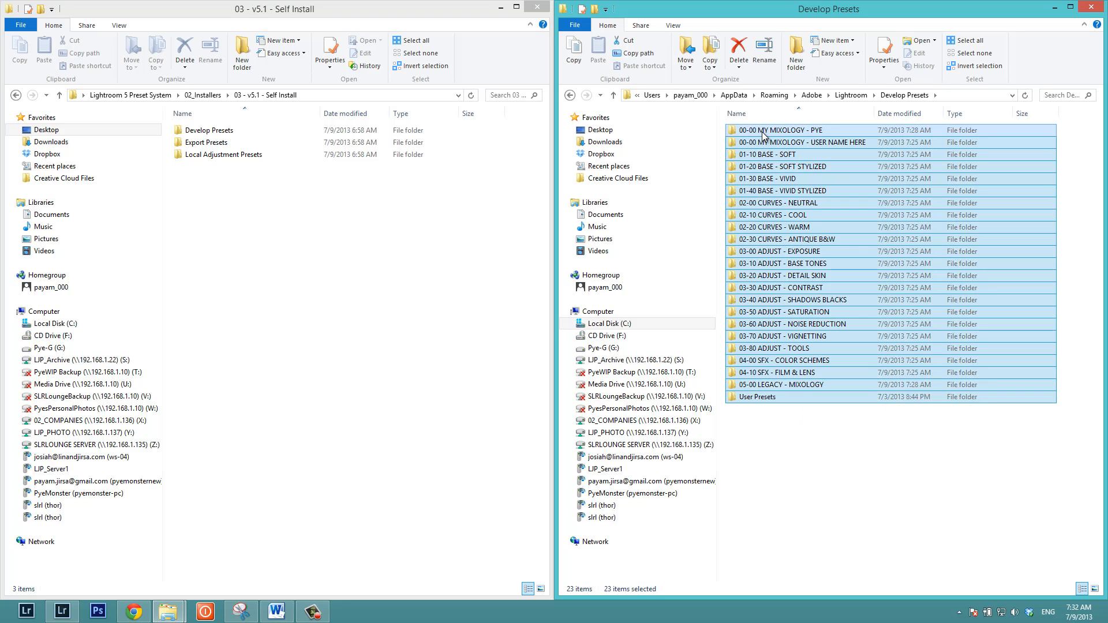
{"action": "left_click", "coordinate": [781, 130]}
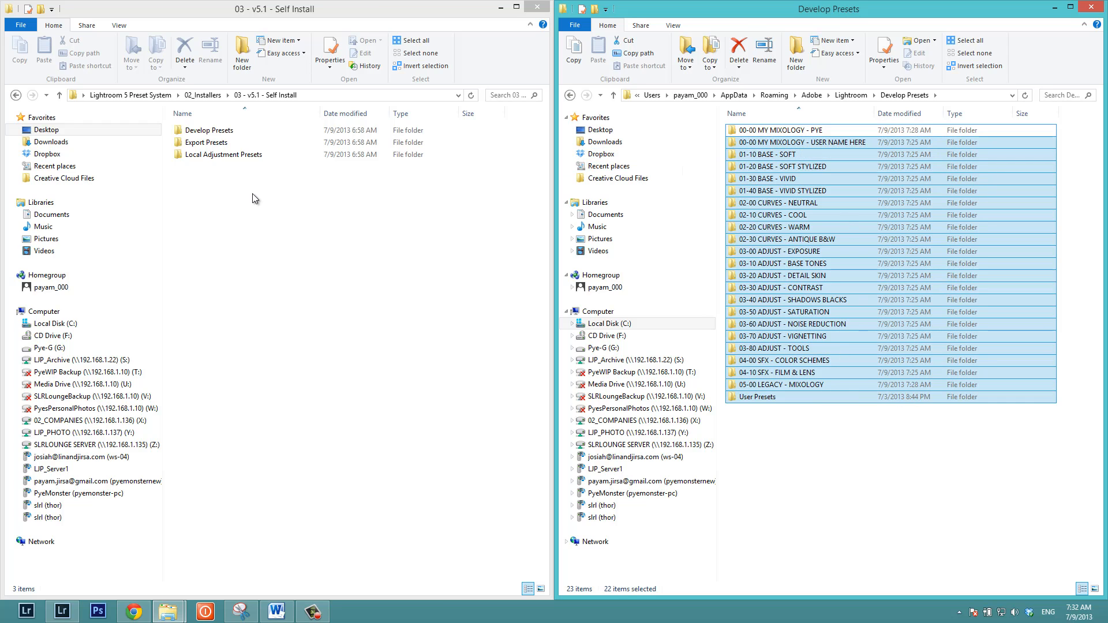
- Create a new folder named Preset Backup in the Self Install folder
{"action": "right_click", "coordinate": [253, 197]}
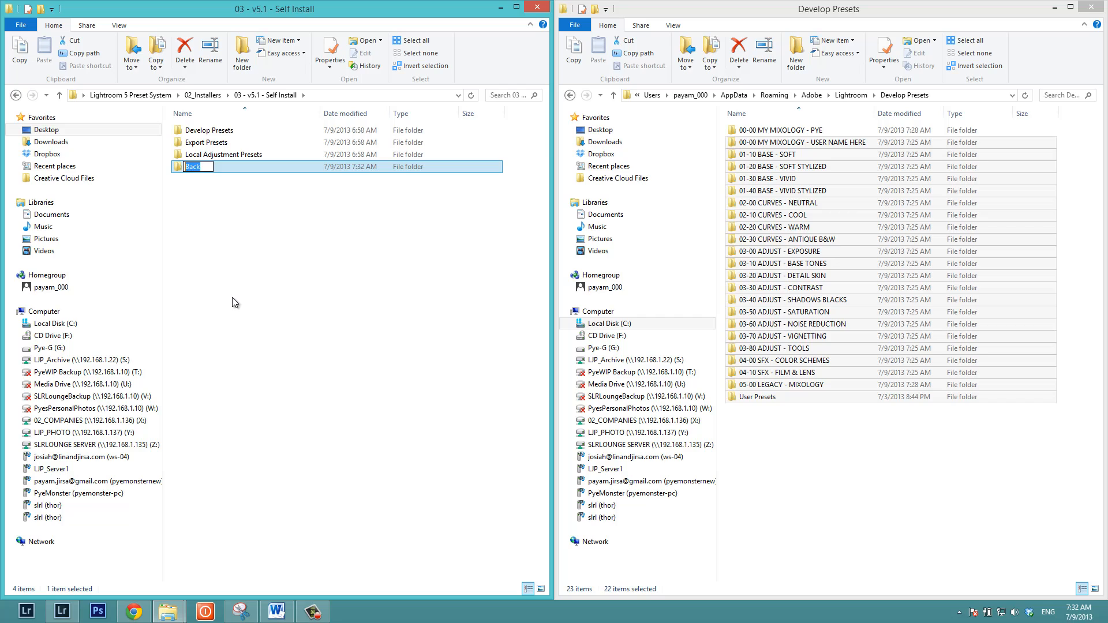
{"action": "type", "text": "Preset Backup"}
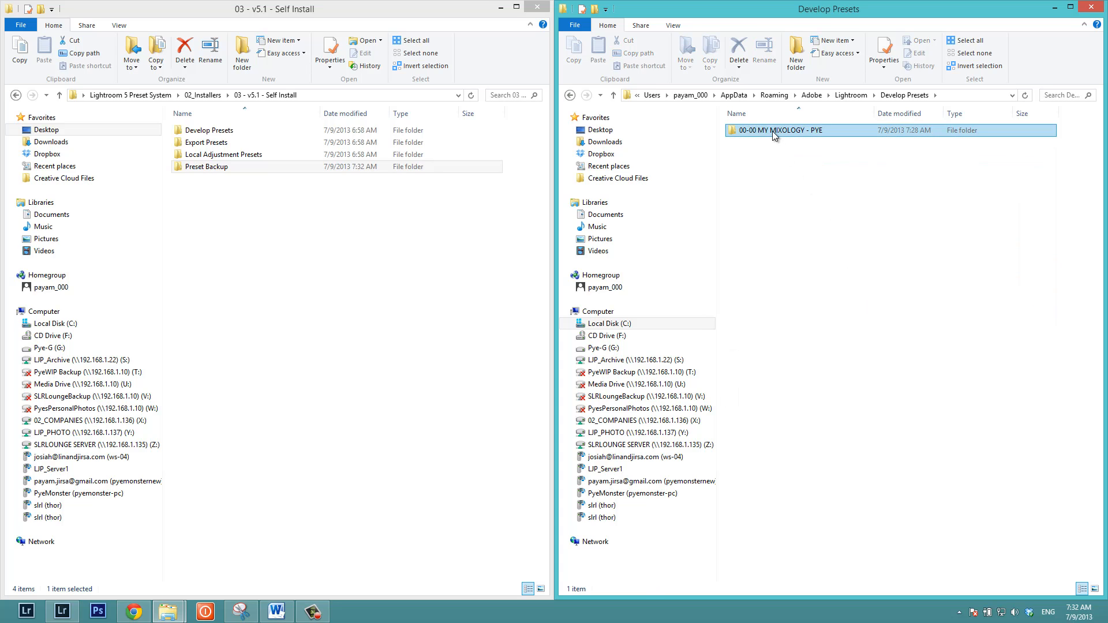
- Review the 00-00 MY MIXOLOGY - PYE templates, then navigate to Lightroom's Local Adjustment Presets folder
{"action": "double_click", "coordinate": [780, 130]}
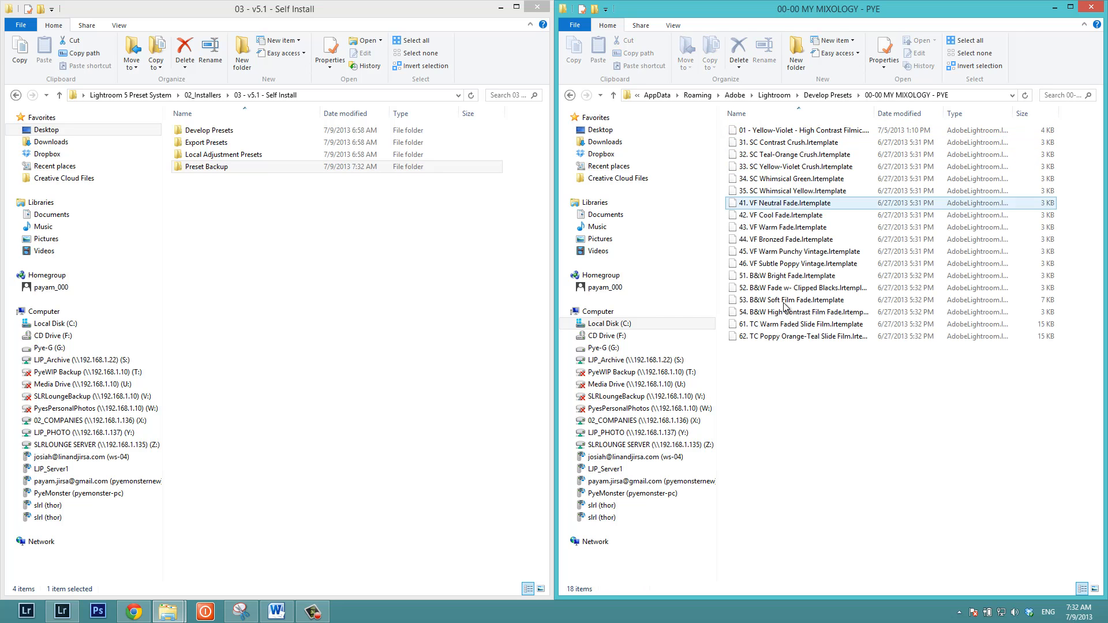
{"action": "left_click", "coordinate": [631, 95]}
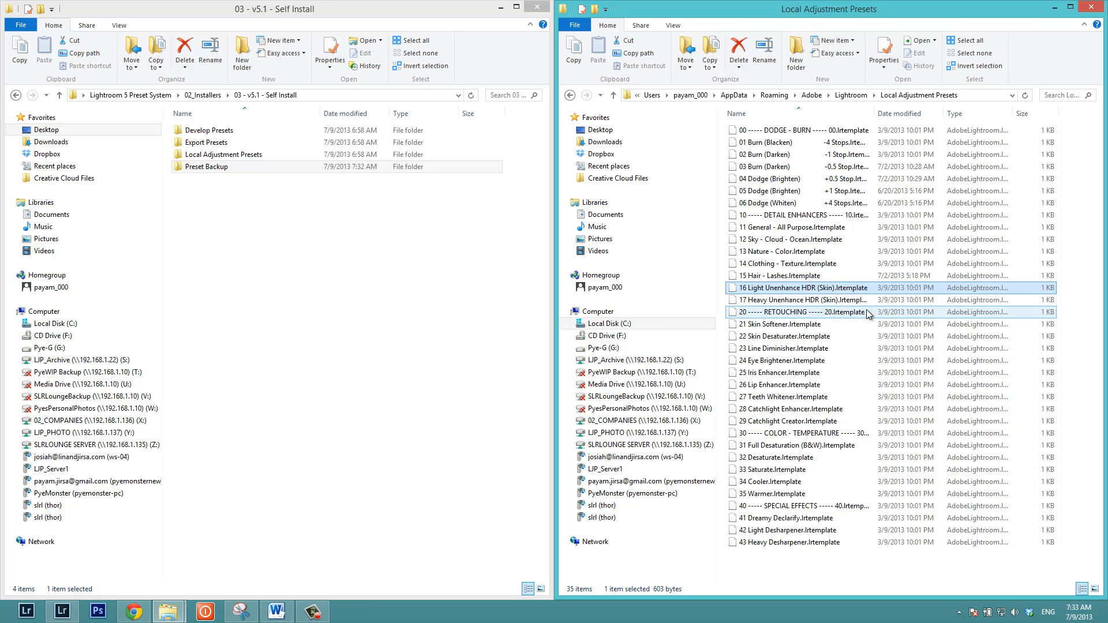
- Inspect Export Presets and its SLR Lounge Preset System folder, then return to the Adobe folder
{"action": "left_click", "coordinate": [799, 263]}
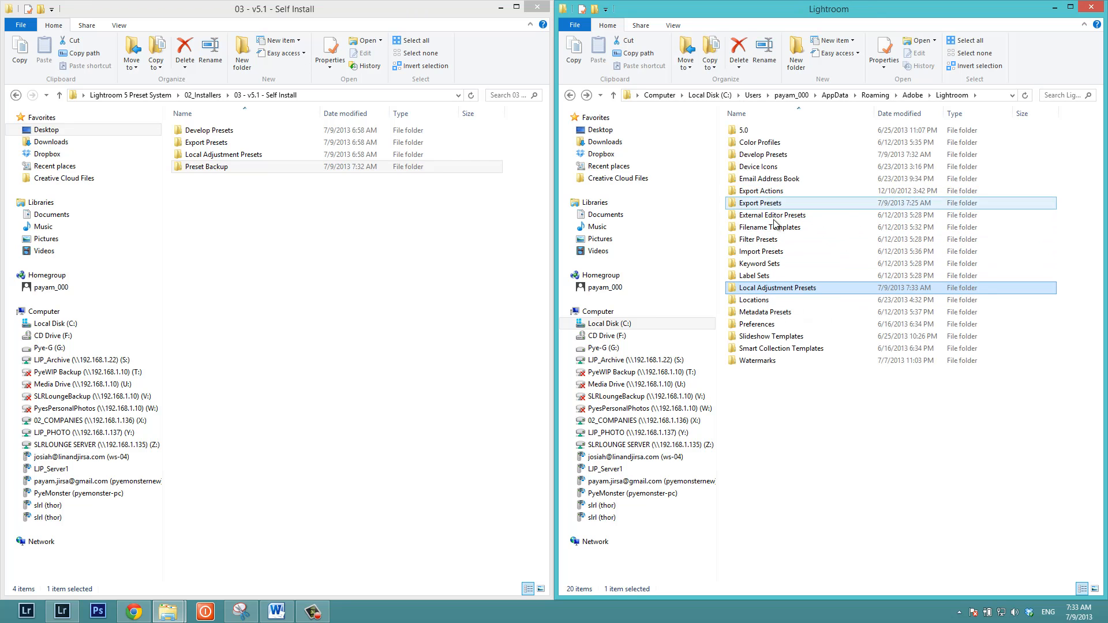
{"action": "double_click", "coordinate": [762, 203]}
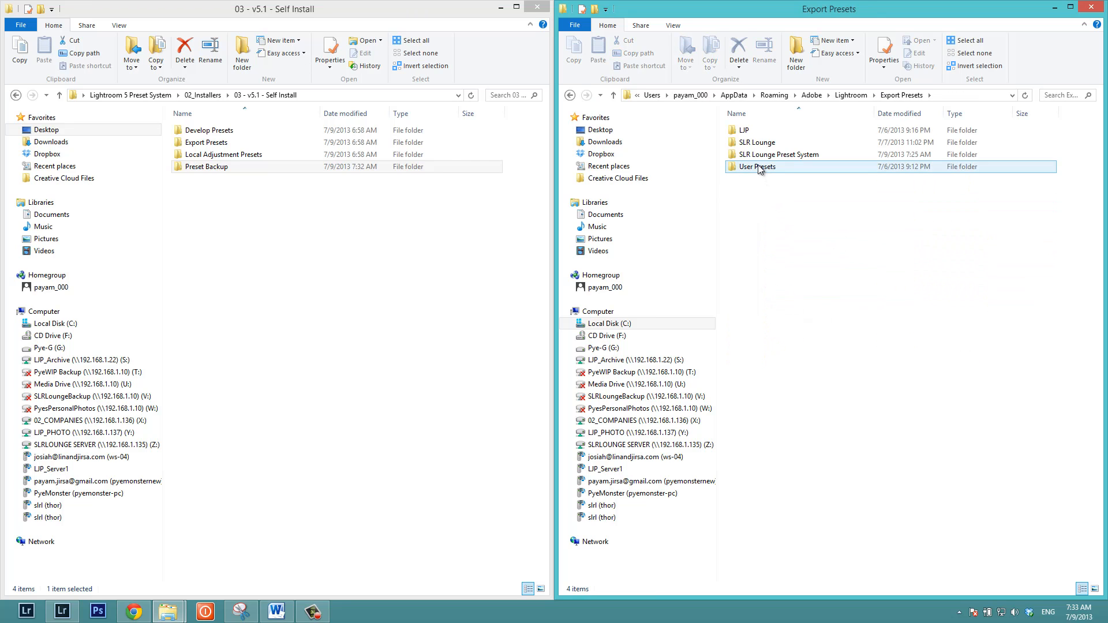
{"action": "left_click", "coordinate": [776, 154]}
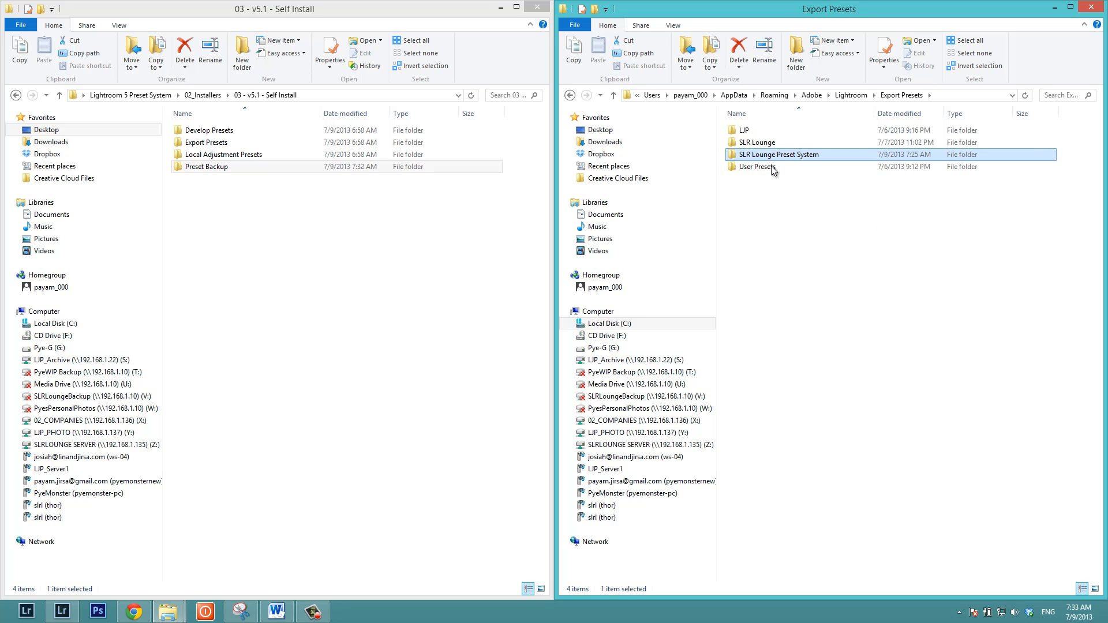
{"action": "double_click", "coordinate": [779, 154]}
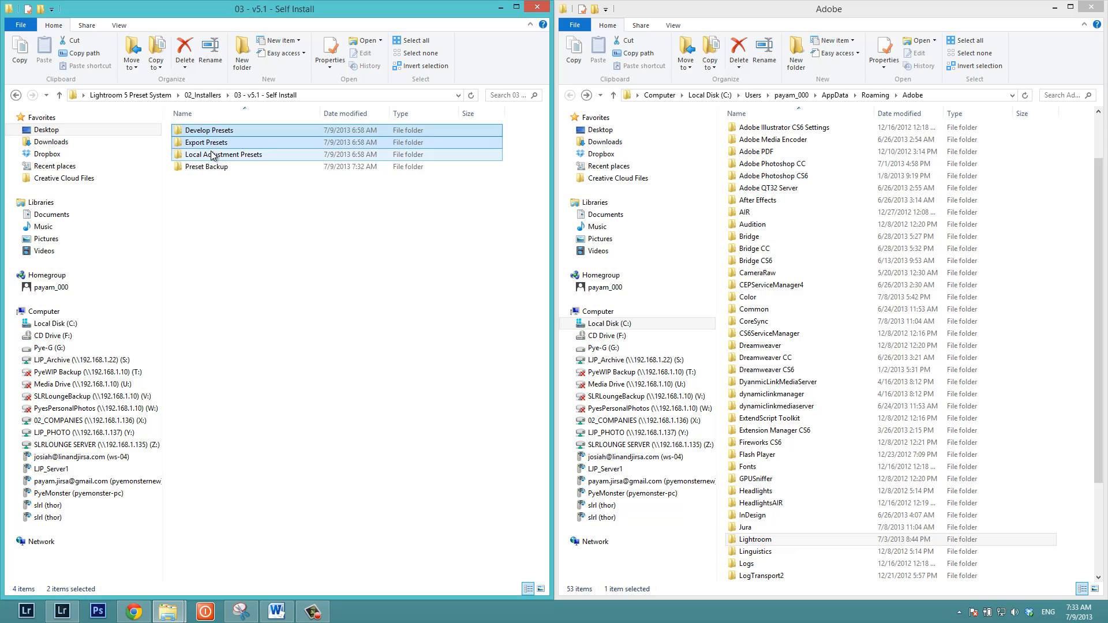
- Copy the installer's Develop, Export and Local Adjustment Presets folders into the Lightroom settings folder
{"action": "left_click", "coordinate": [222, 154]}
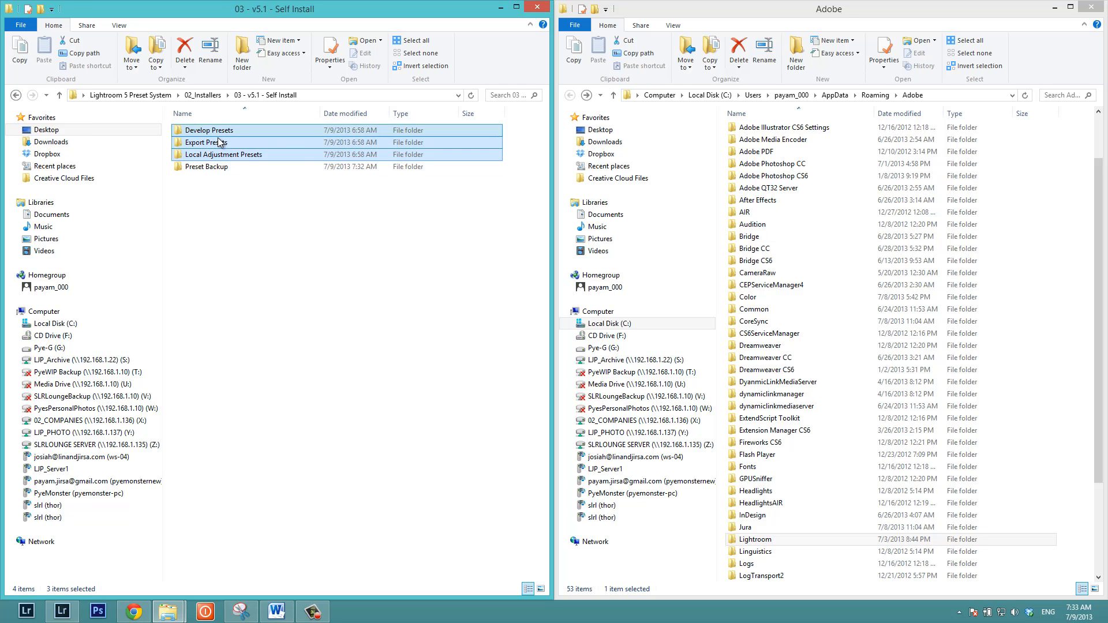
{"action": "mouse_move", "coordinate": [220, 142]}
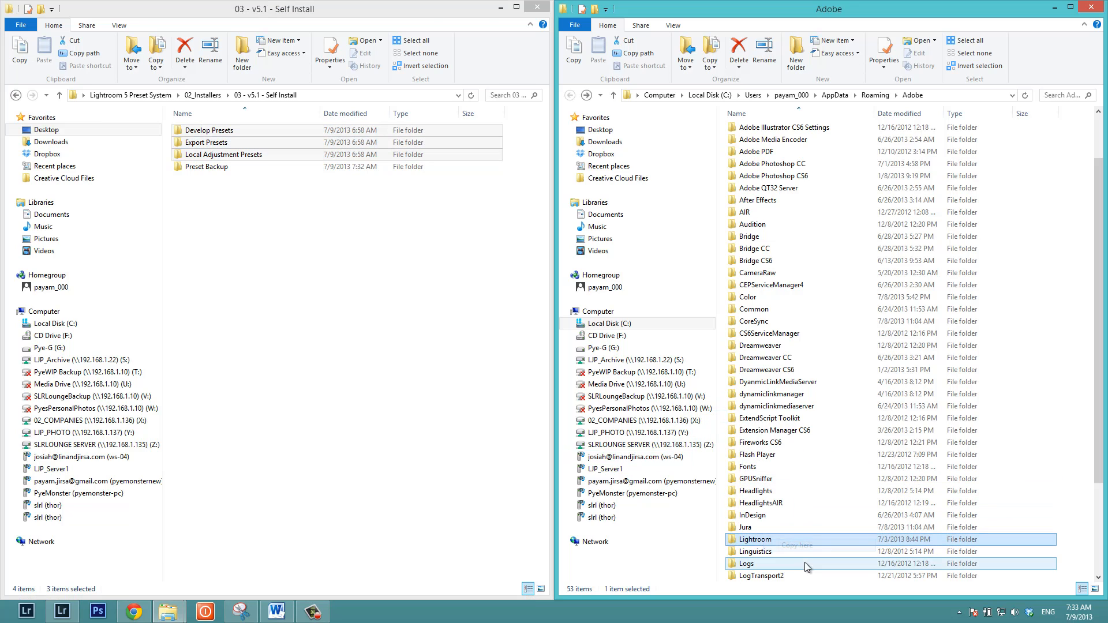
{"action": "double_click", "coordinate": [754, 539]}
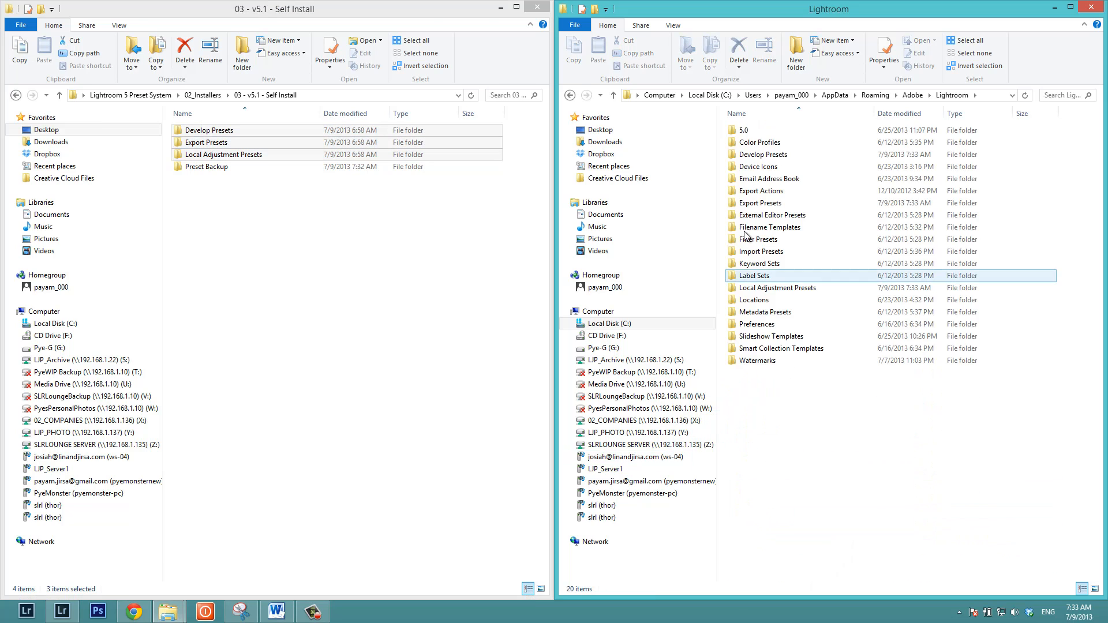
{"action": "double_click", "coordinate": [763, 153]}
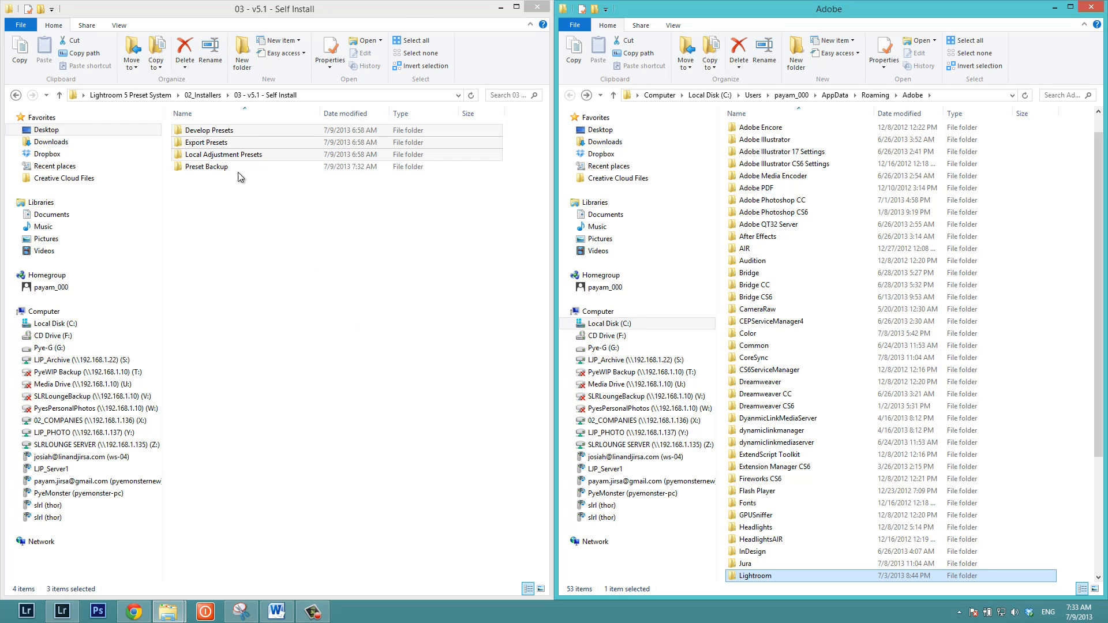
{"action": "left_click", "coordinate": [207, 142]}
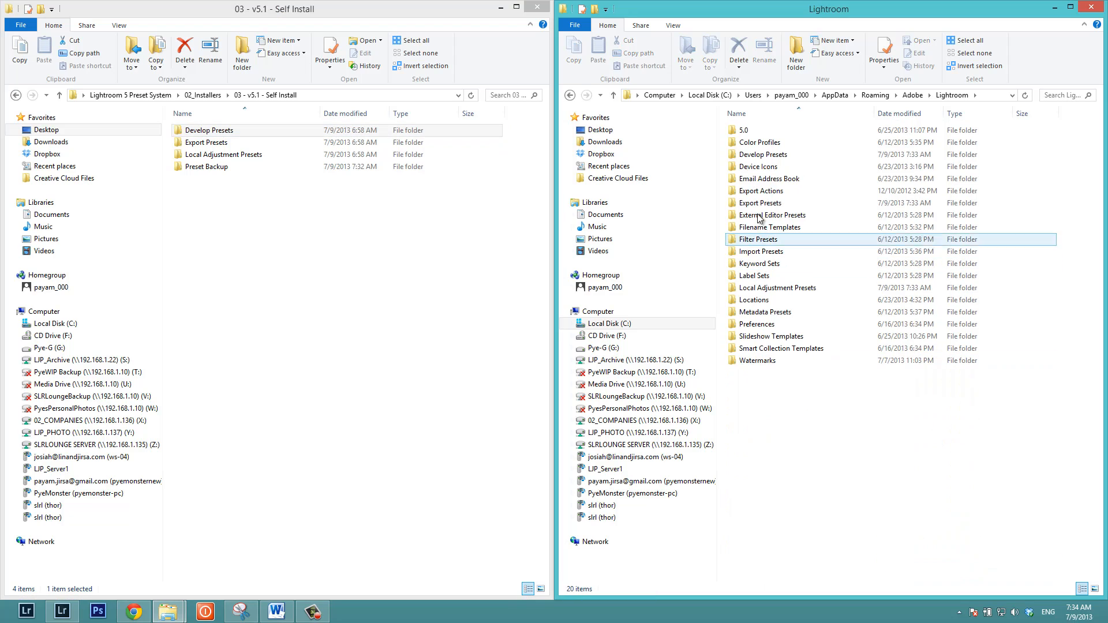
- Verify Lightroom's Develop Presets folder now holds the 21 installed preset folders
{"action": "left_click", "coordinate": [764, 311]}
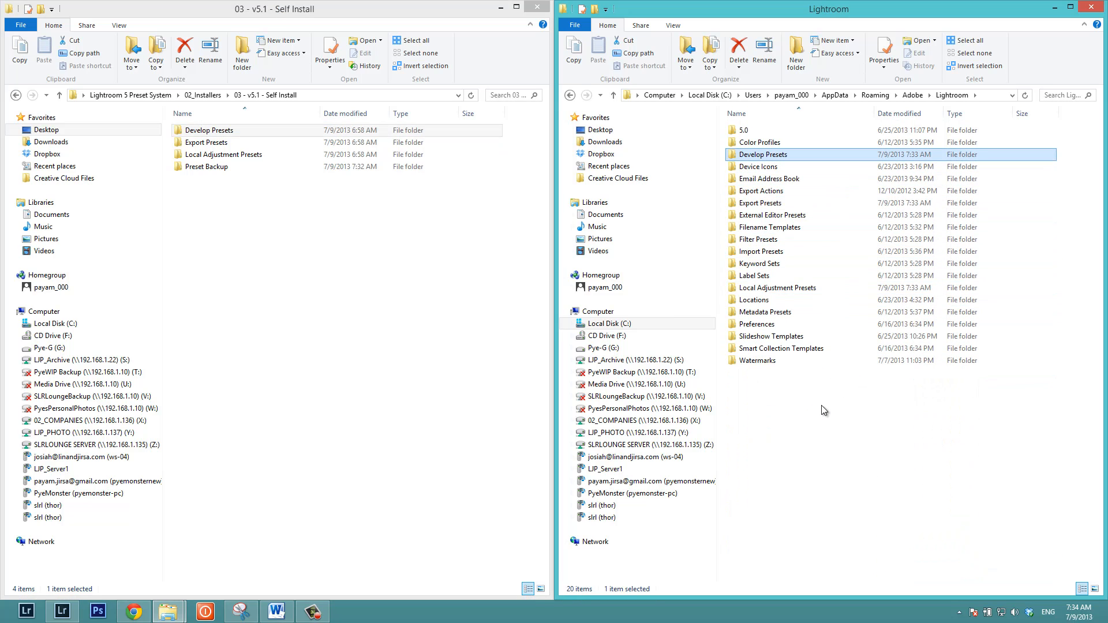
{"action": "left_click", "coordinate": [760, 203]}
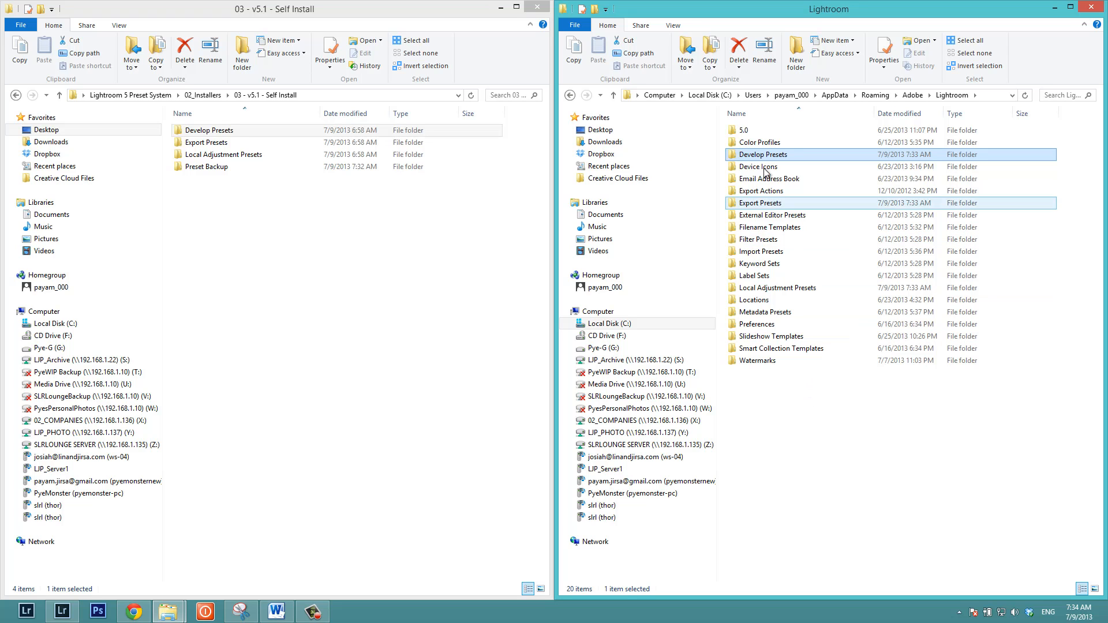
{"action": "left_click", "coordinate": [764, 312]}
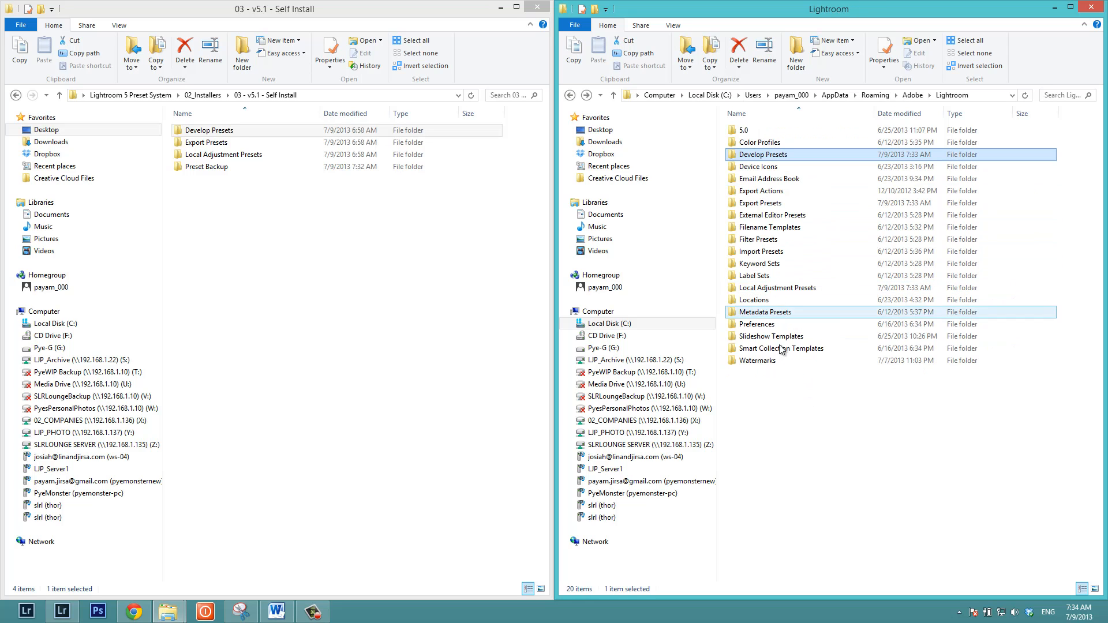
{"action": "double_click", "coordinate": [761, 153]}
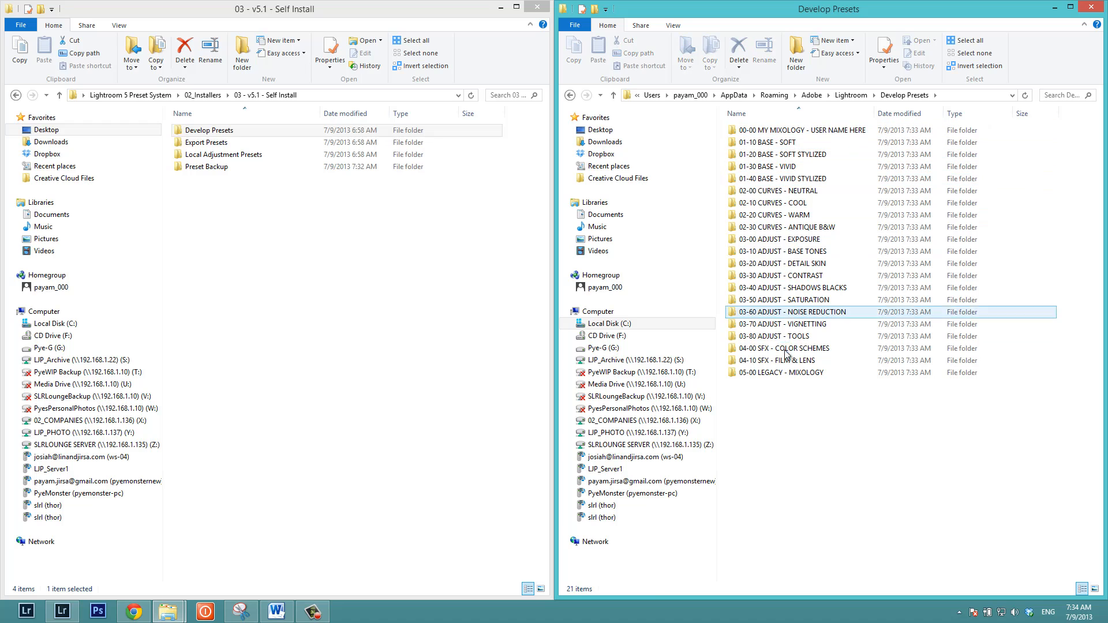
{"action": "left_click", "coordinate": [788, 399]}
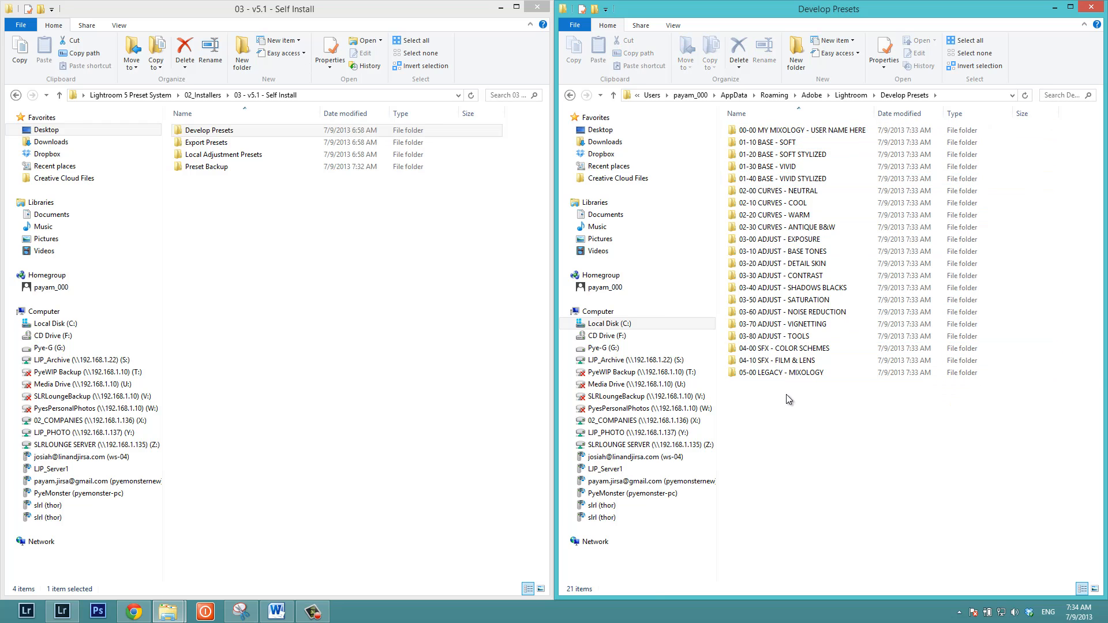
{"action": "double_click", "coordinate": [208, 130]}
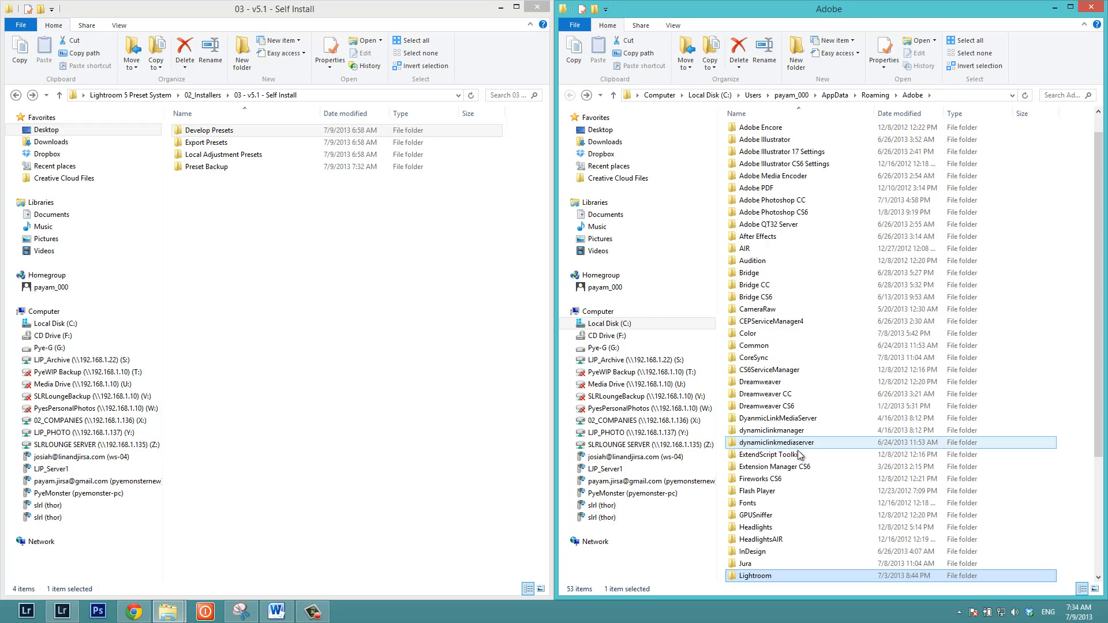
{"action": "left_click", "coordinate": [788, 466]}
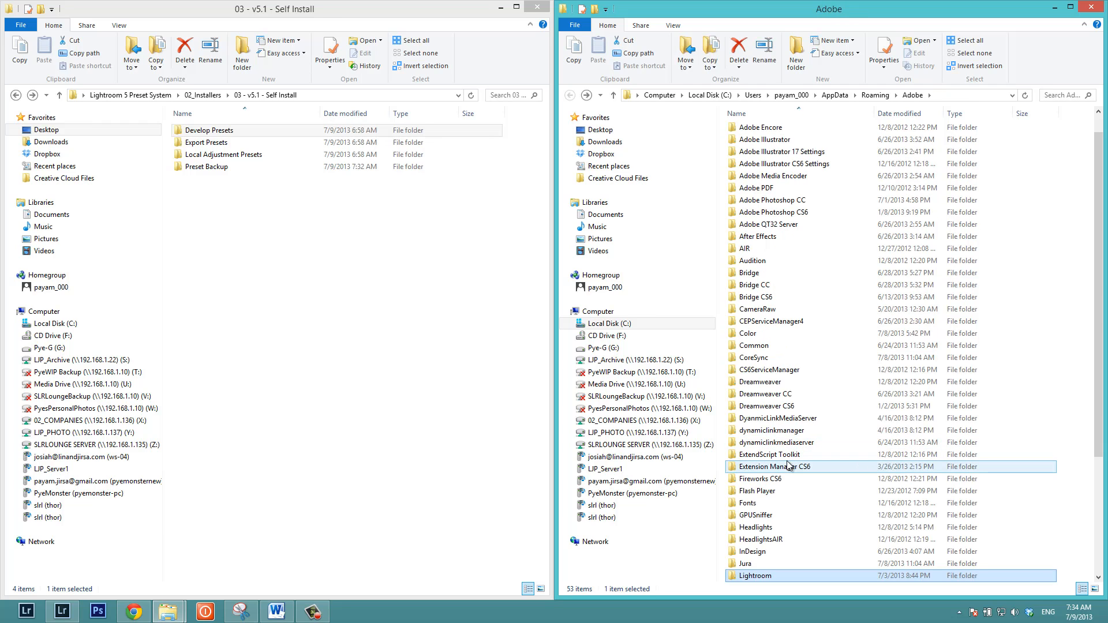
{"action": "mouse_move", "coordinate": [788, 466]}
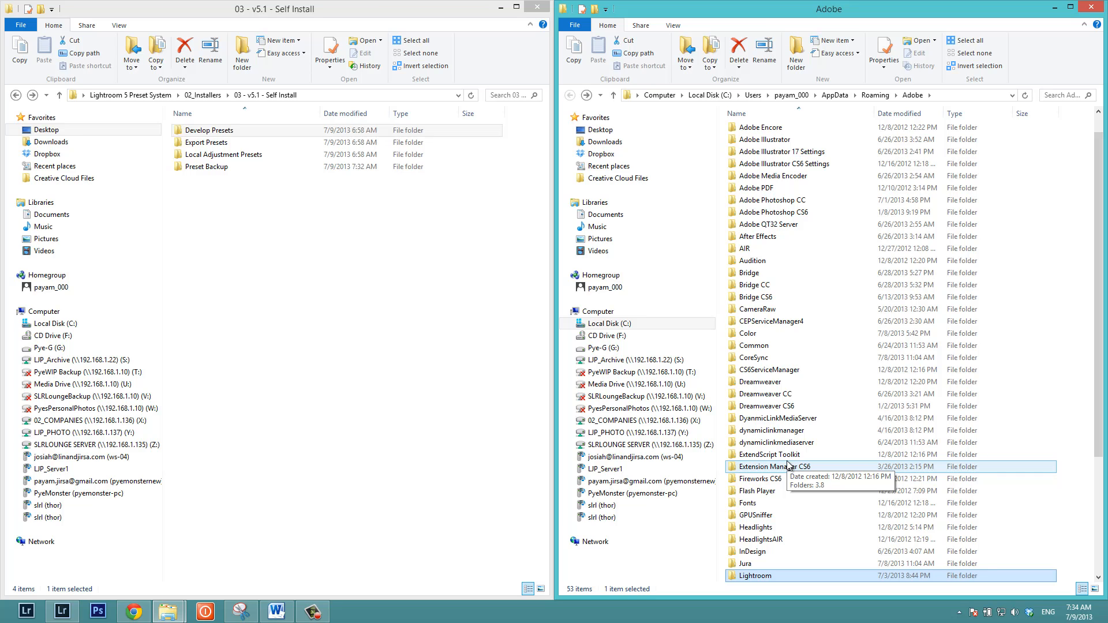
- Check the Preset Backup folder and bring the right window back to the Adobe folder
{"action": "double_click", "coordinate": [207, 166]}
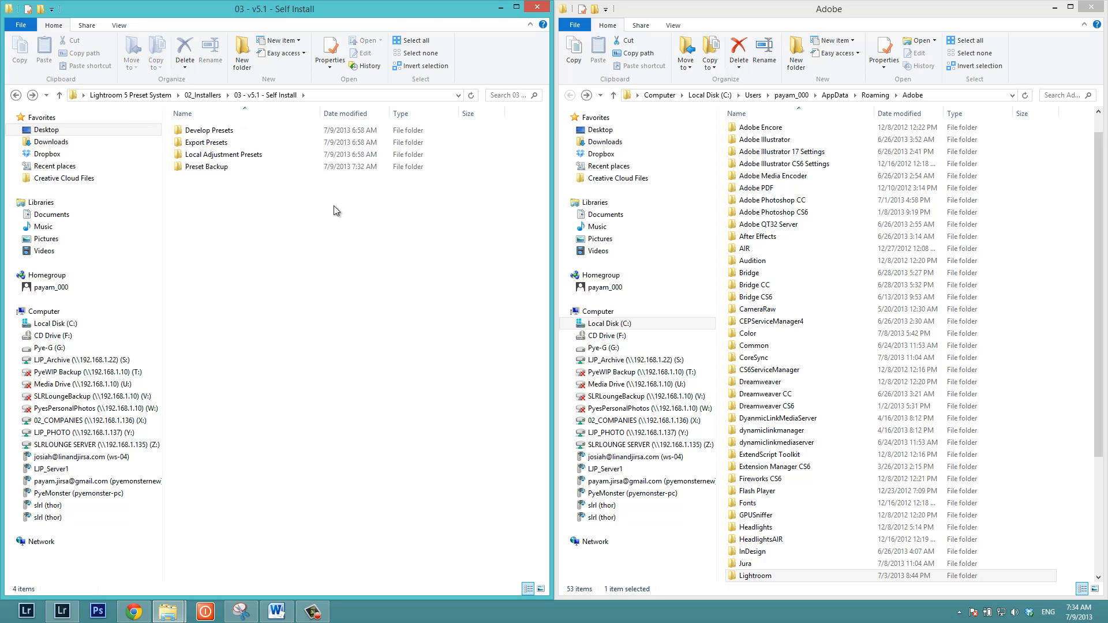
{"action": "left_click", "coordinate": [754, 575]}
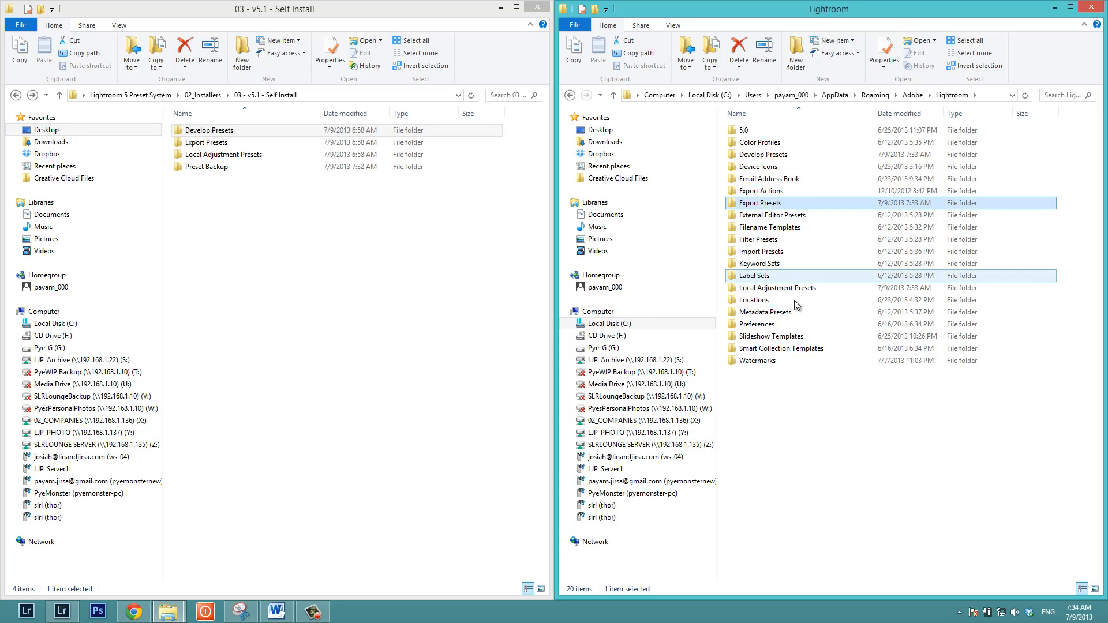
{"action": "left_click", "coordinate": [901, 96]}
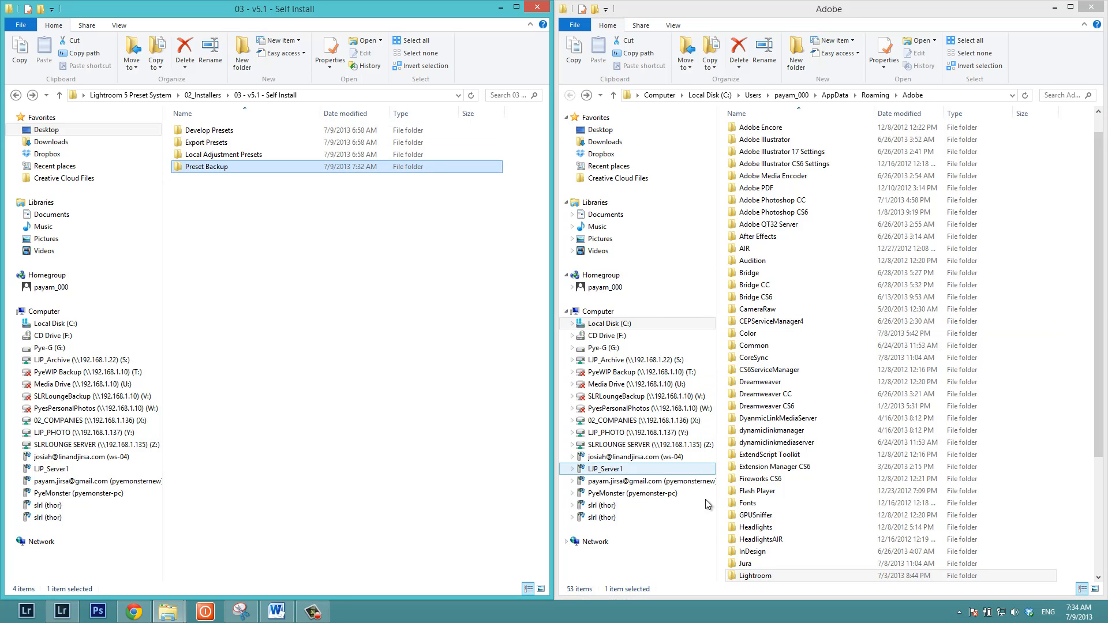
- Move the backed-up 00-00 MY MIXOLOGY - PYE folder from Preset Backup into Lightroom's Develop Presets and review its 18 templates
{"action": "double_click", "coordinate": [753, 574]}
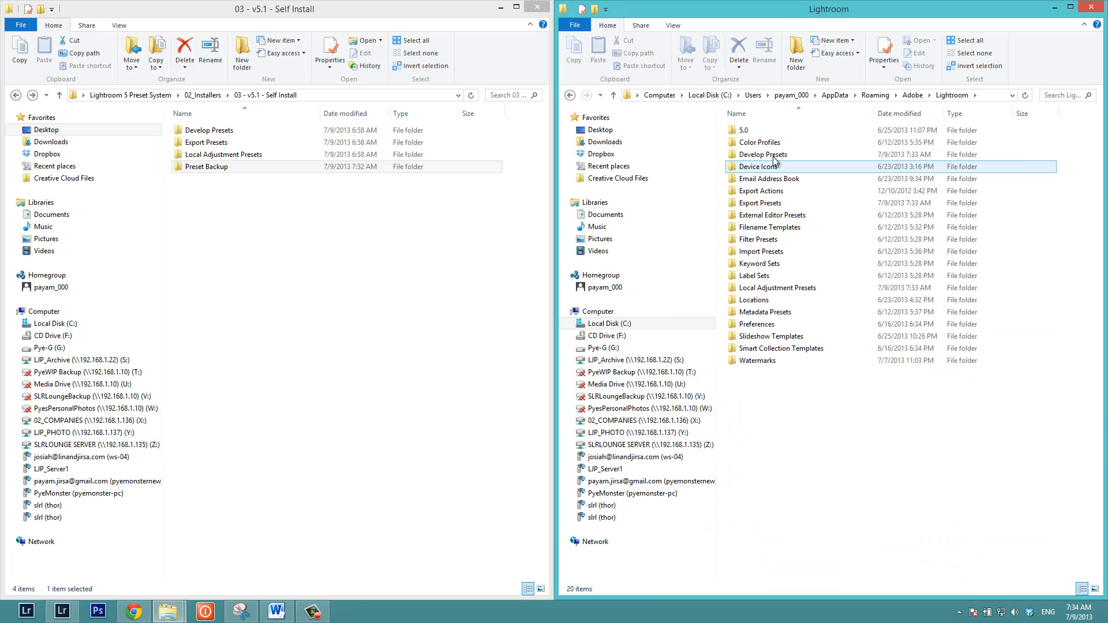
{"action": "double_click", "coordinate": [763, 154]}
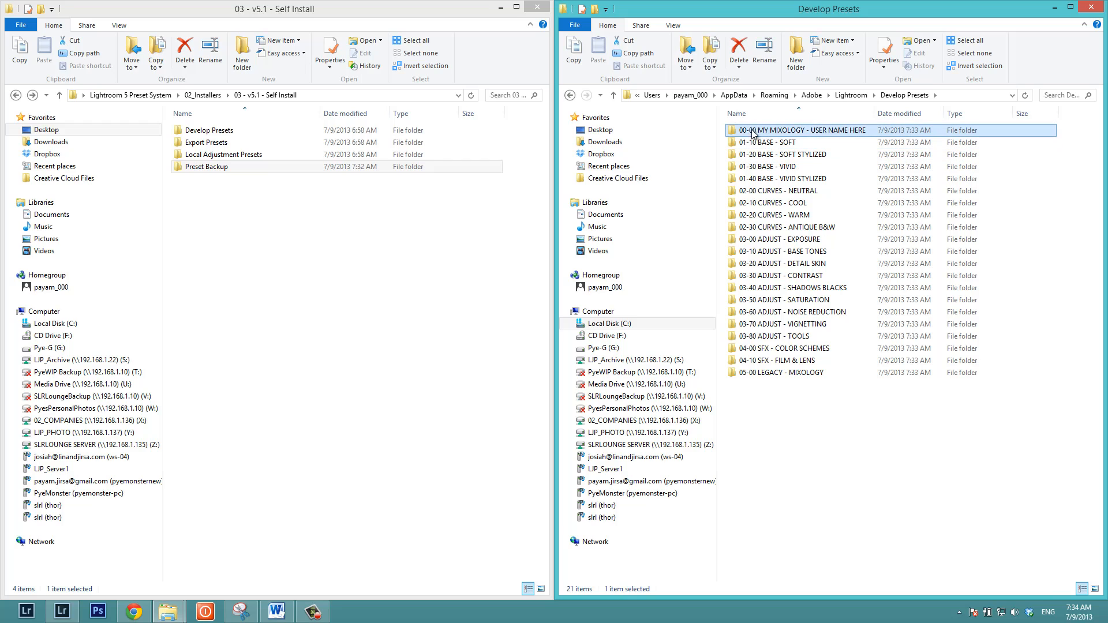
{"action": "left_click", "coordinate": [208, 166]}
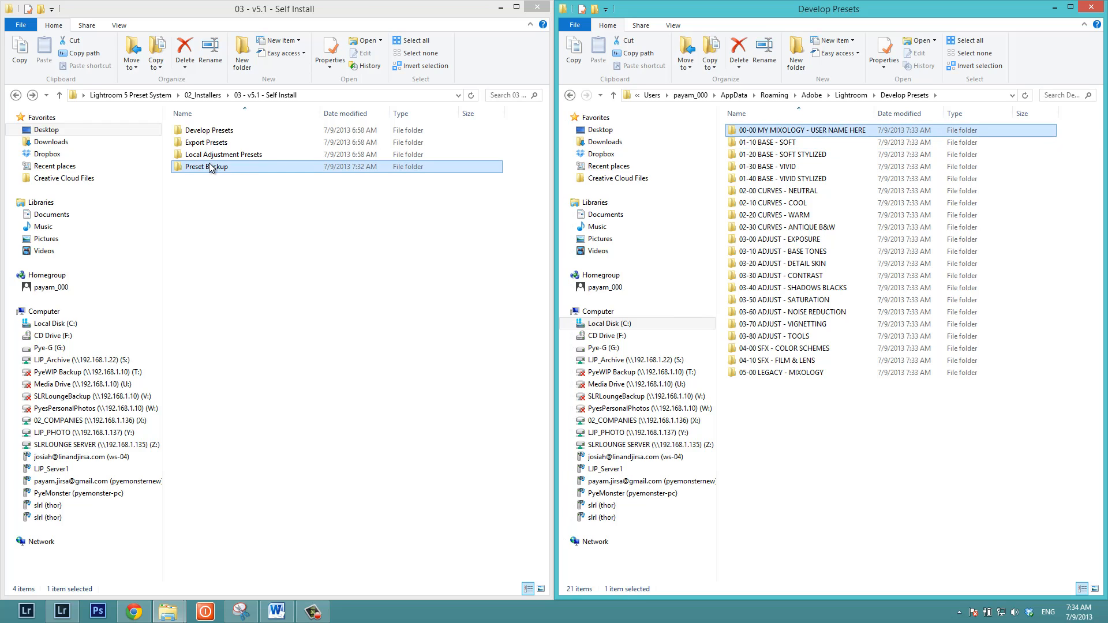
{"action": "double_click", "coordinate": [210, 167]}
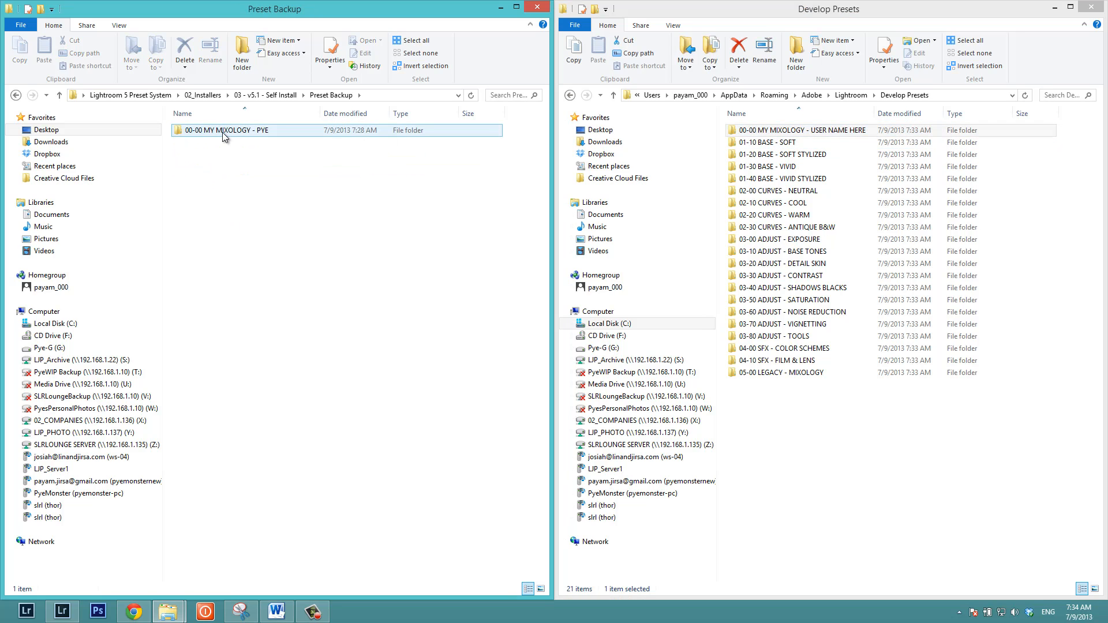
{"action": "left_click", "coordinate": [226, 130]}
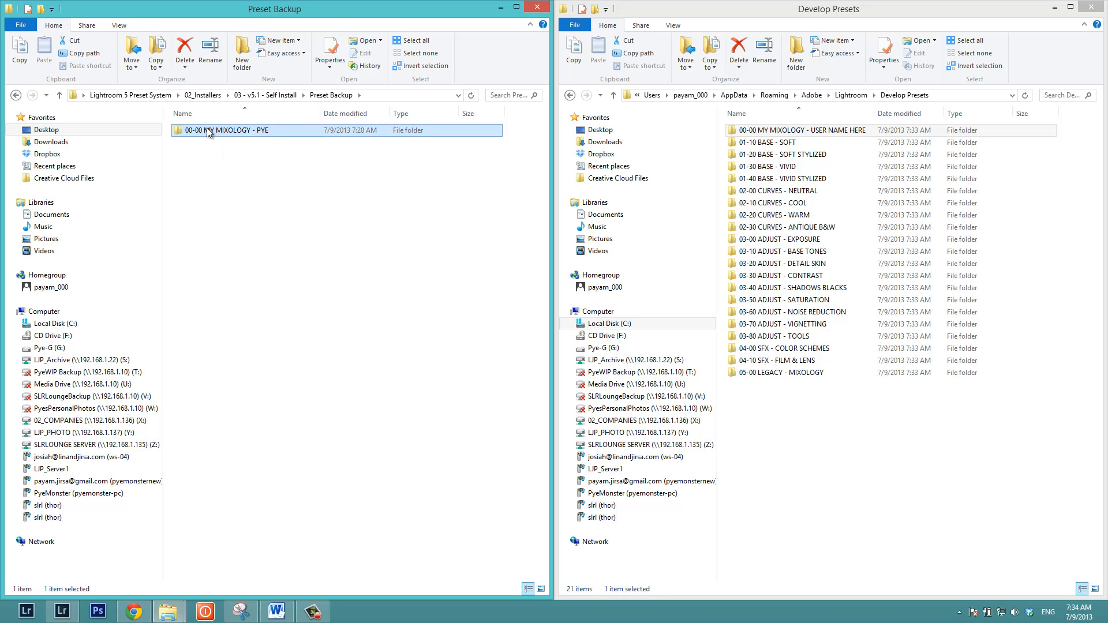
{"action": "double_click", "coordinate": [227, 130]}
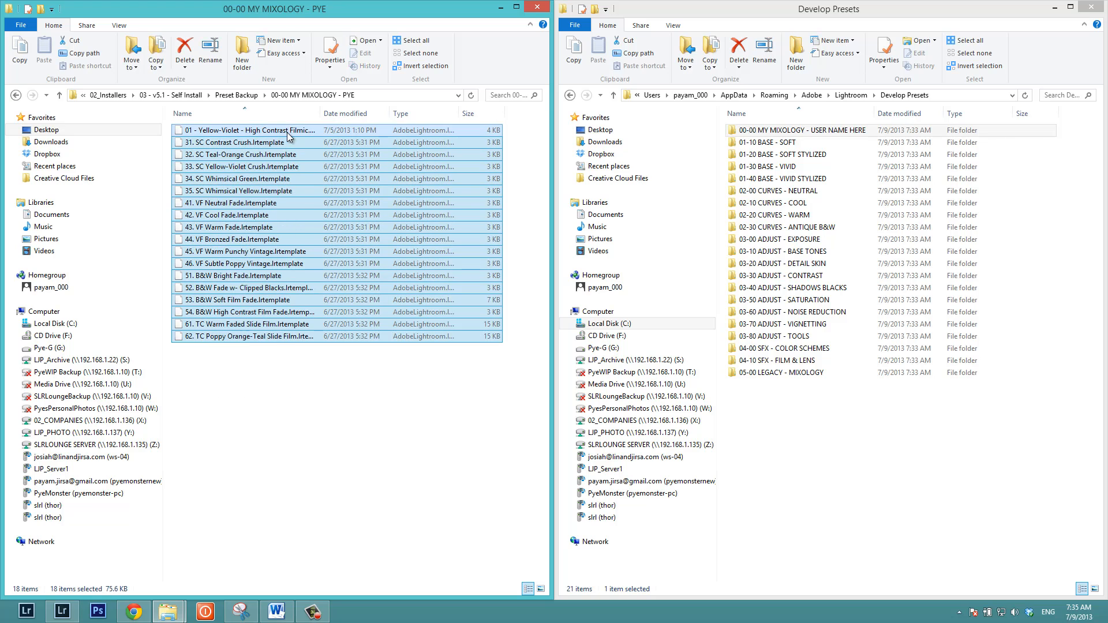
{"action": "left_click", "coordinate": [777, 142]}
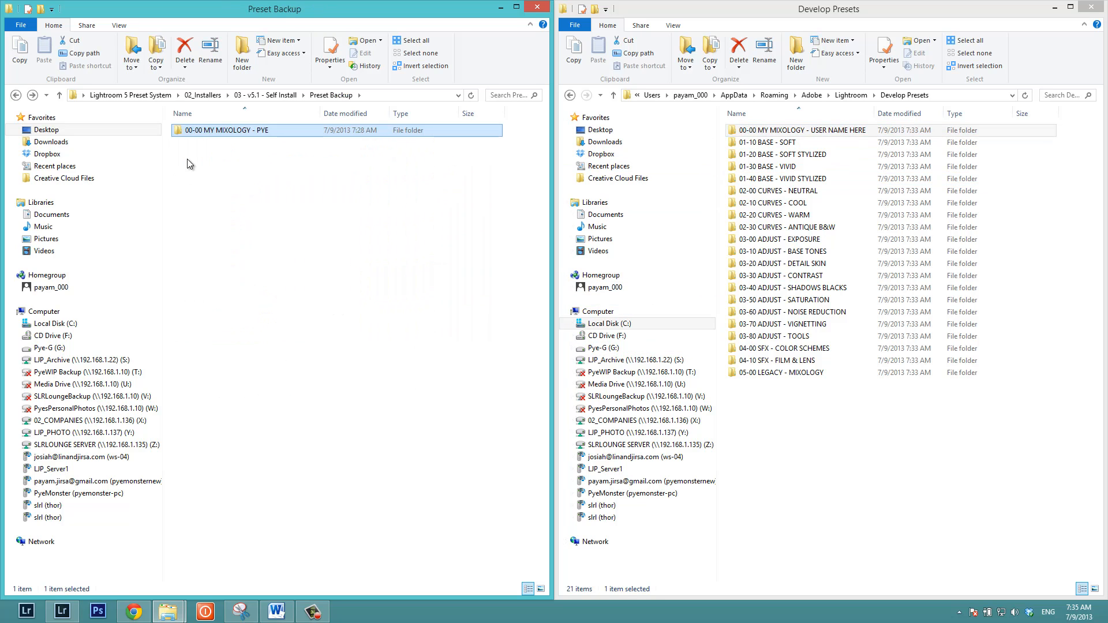
{"action": "mouse_move", "coordinate": [235, 153]}
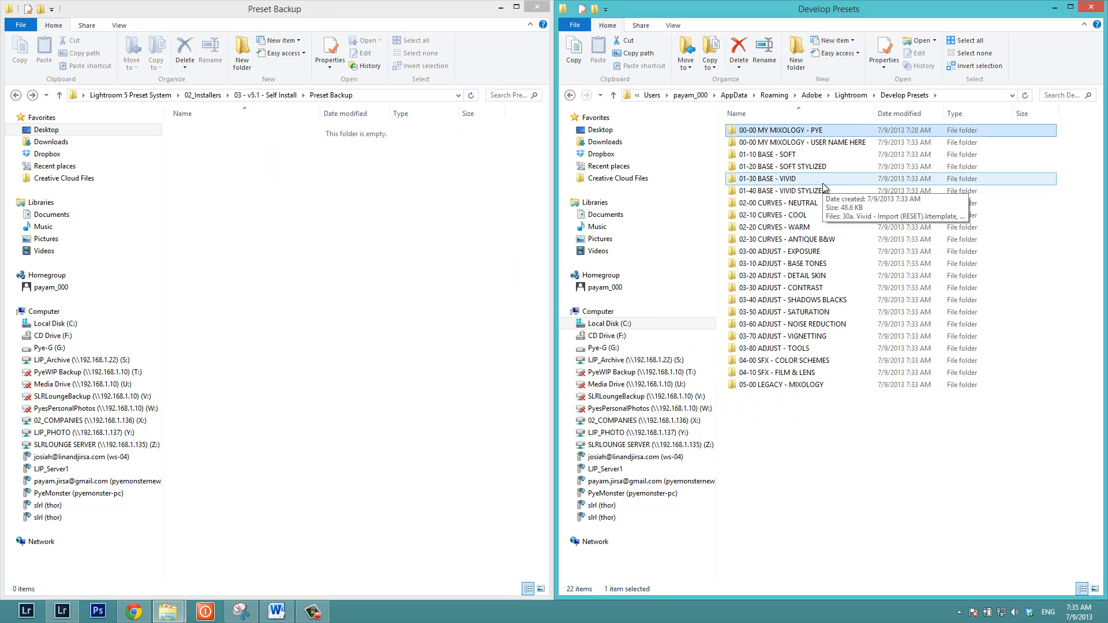
- Delete the placeholder 00-00 MY MIXOLOGY - USER NAME HERE folder so only the PYE mixology folder remains
{"action": "left_click", "coordinate": [776, 203]}
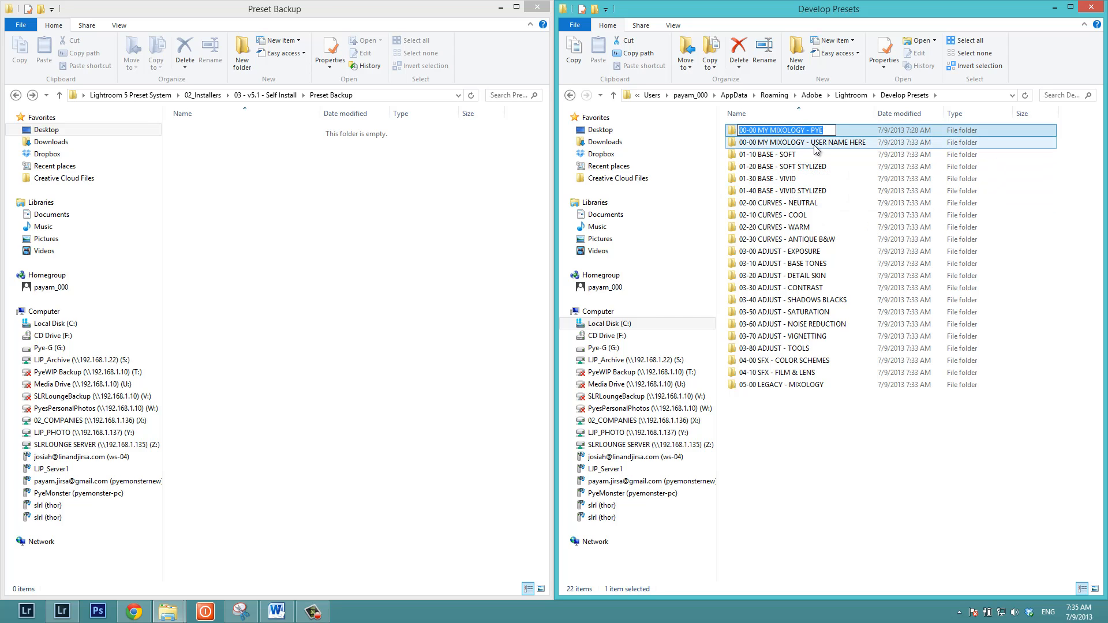
{"action": "left_click", "coordinate": [801, 142]}
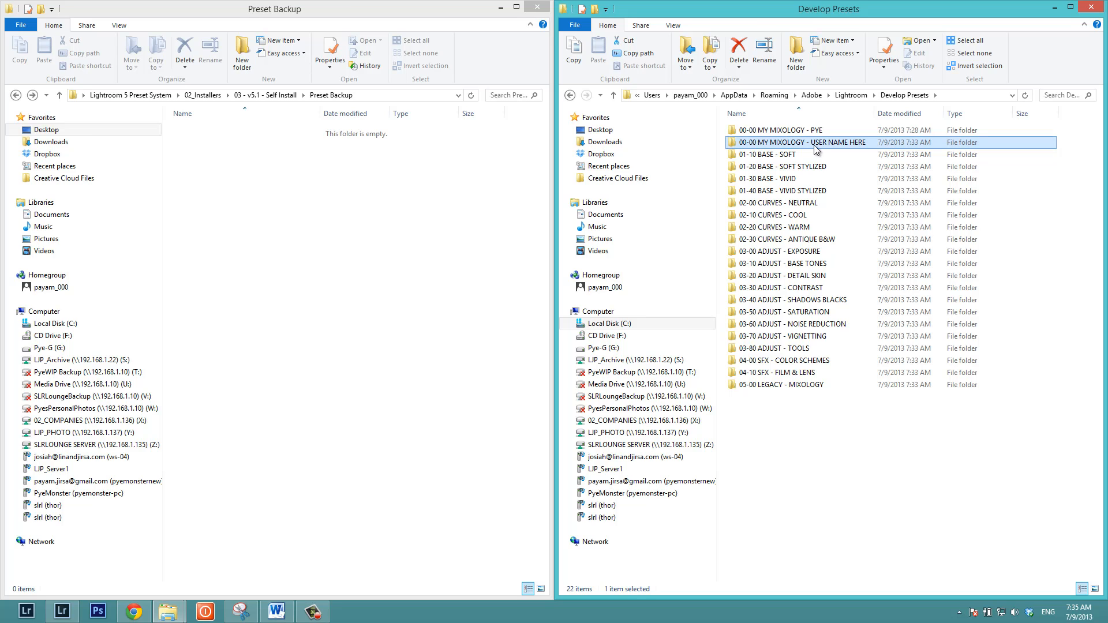
{"action": "left_click", "coordinate": [781, 130]}
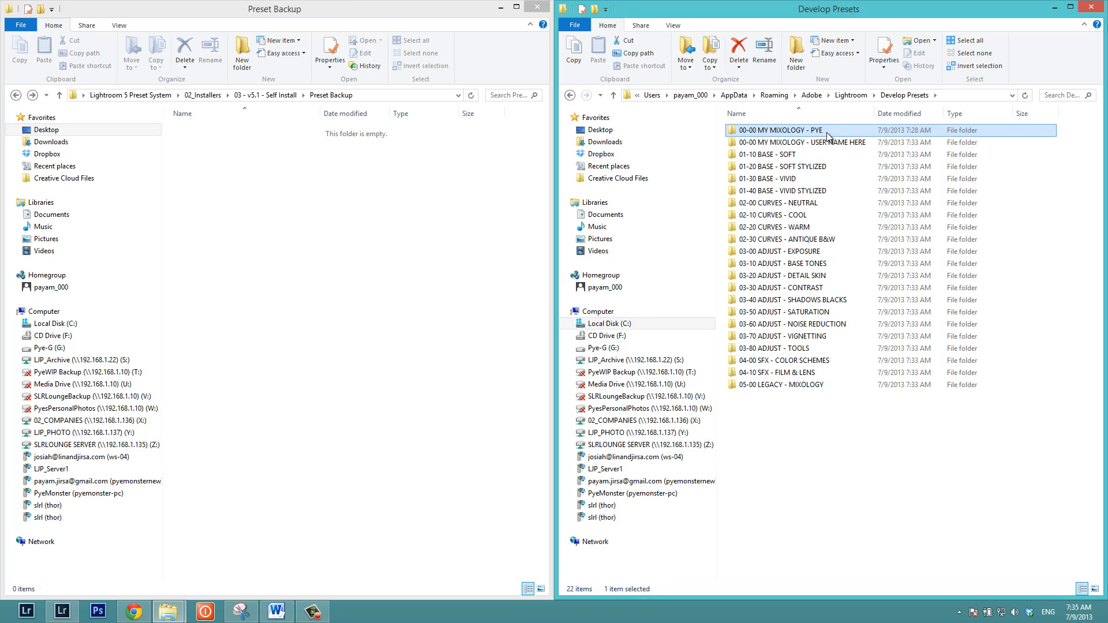
{"action": "double_click", "coordinate": [778, 131]}
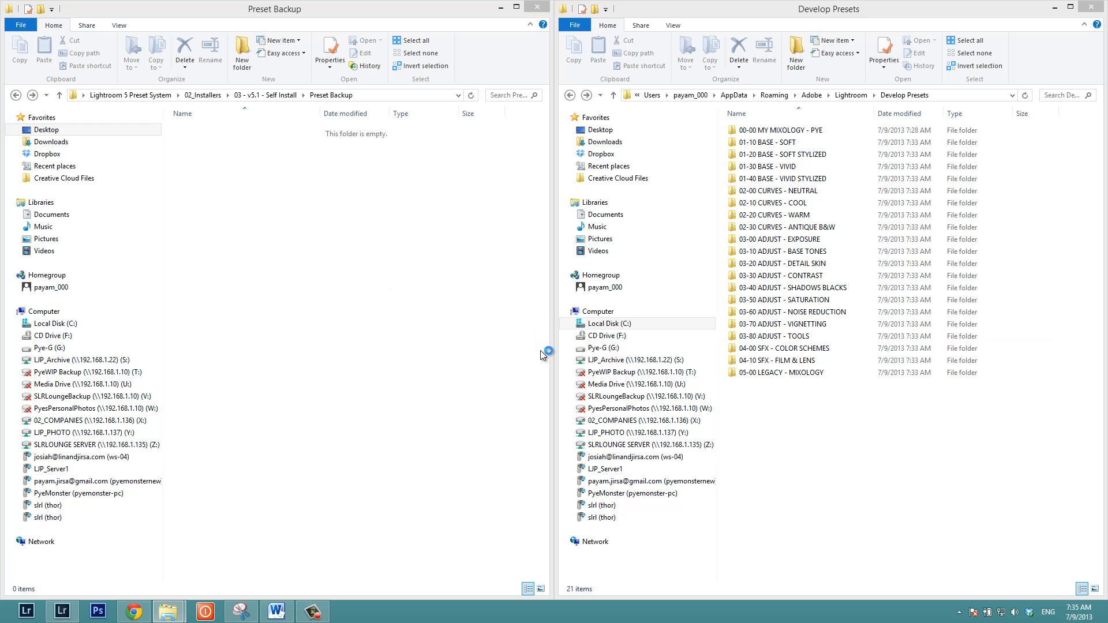
{"action": "mouse_move", "coordinate": [715, 466]}
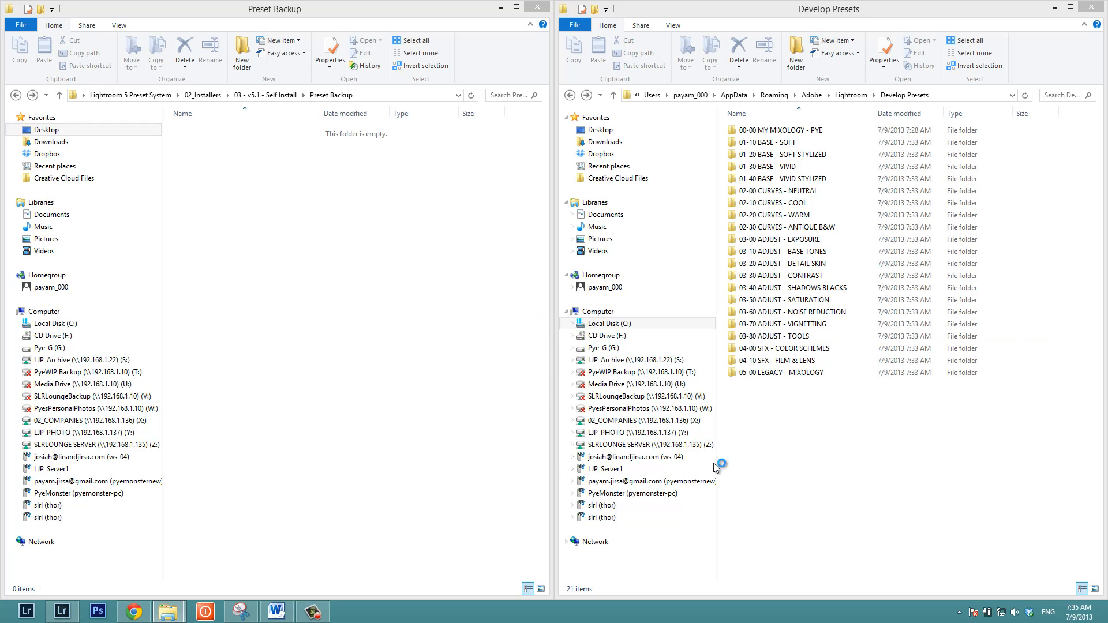
{"action": "left_click", "coordinate": [781, 373]}
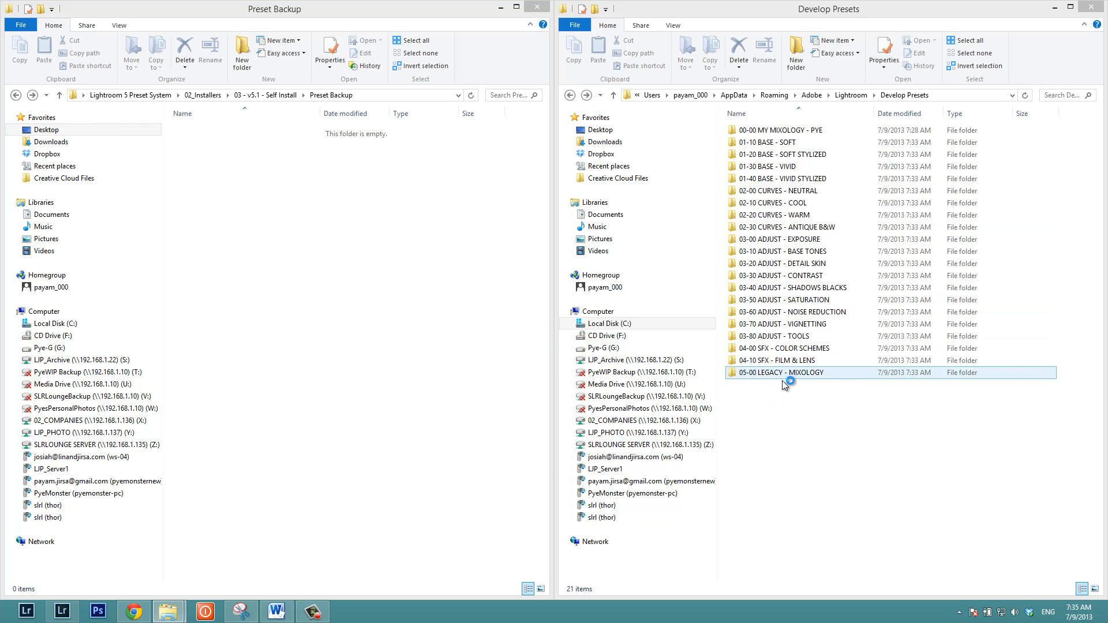
{"action": "left_click", "coordinate": [479, 525]}
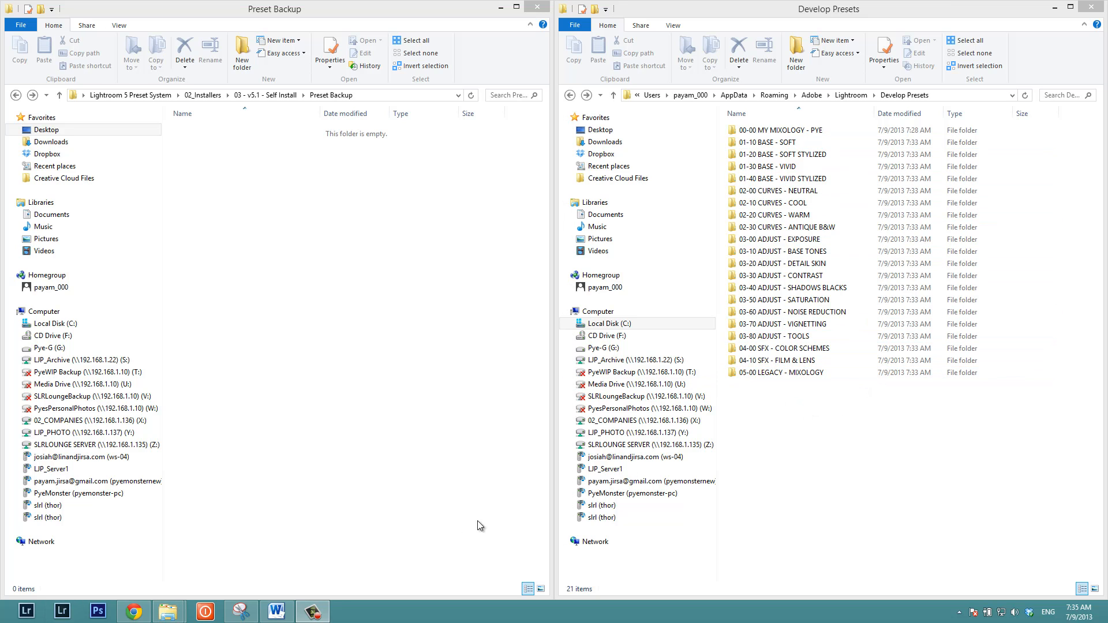
{"action": "left_click", "coordinate": [62, 611]}
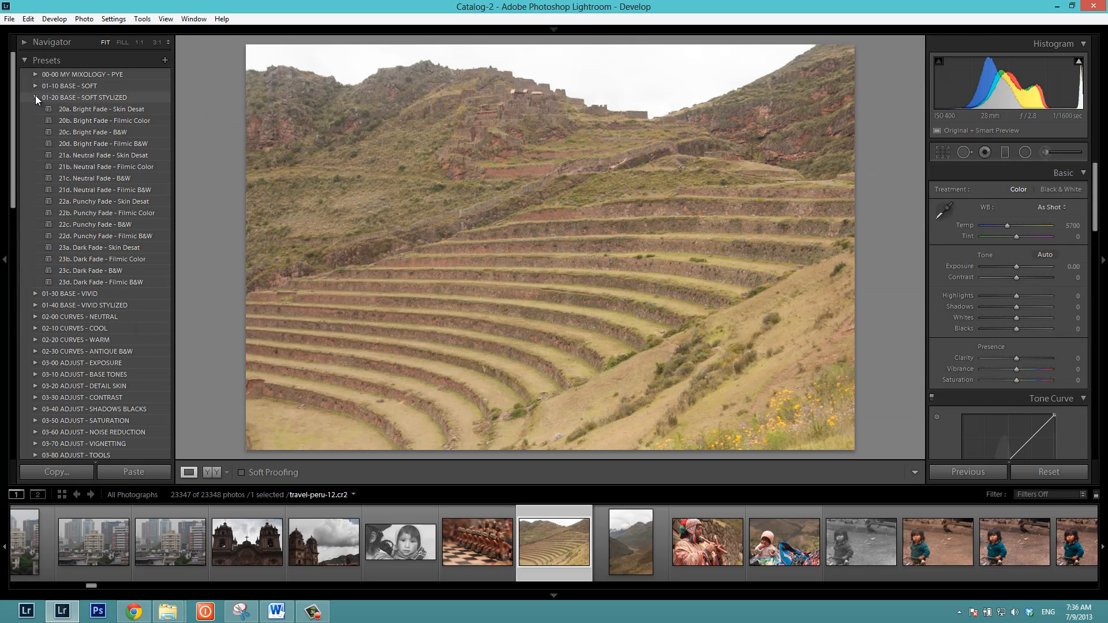
- Confirm the new develop preset folders and the dodge, burn and enhancer brush effects appear in Lightroom
{"action": "left_click", "coordinate": [36, 74]}
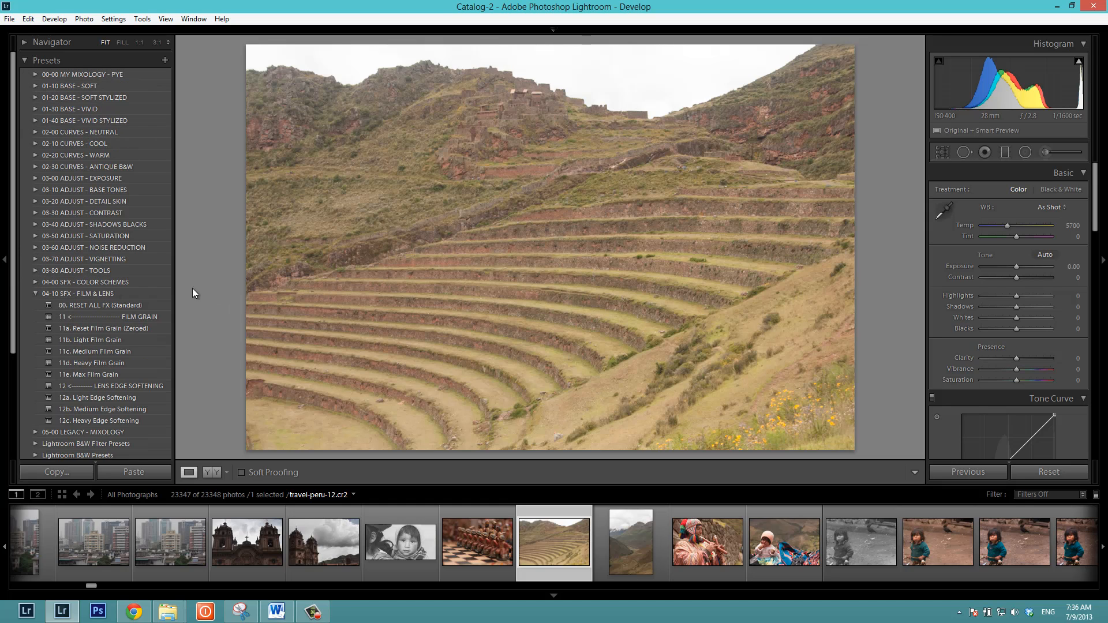
{"action": "left_click", "coordinate": [36, 293]}
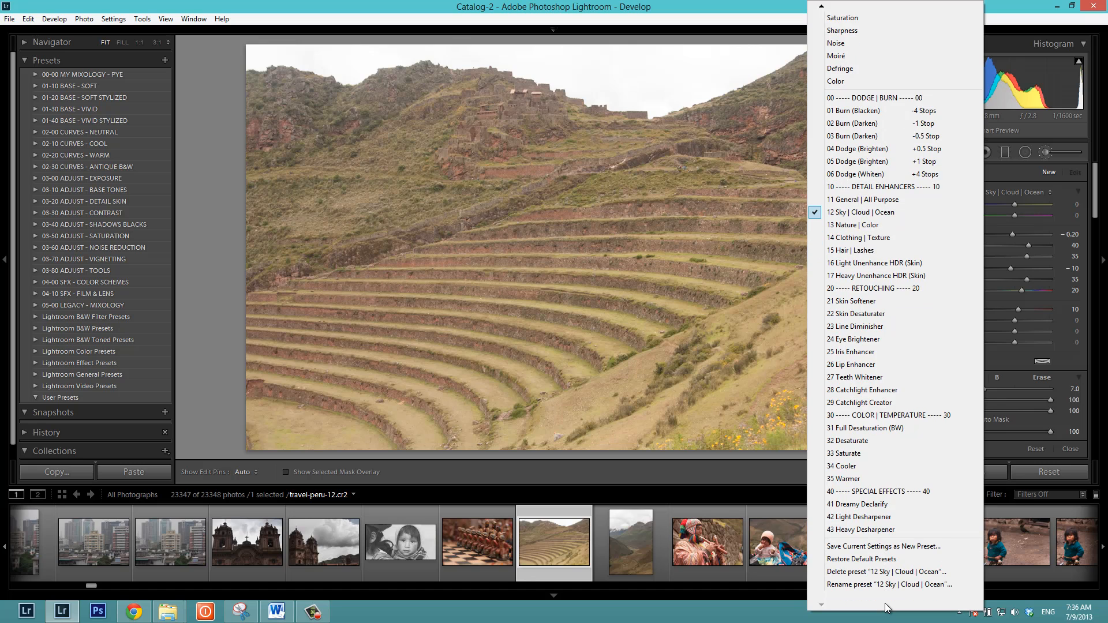
{"action": "mouse_move", "coordinate": [225, 116]}
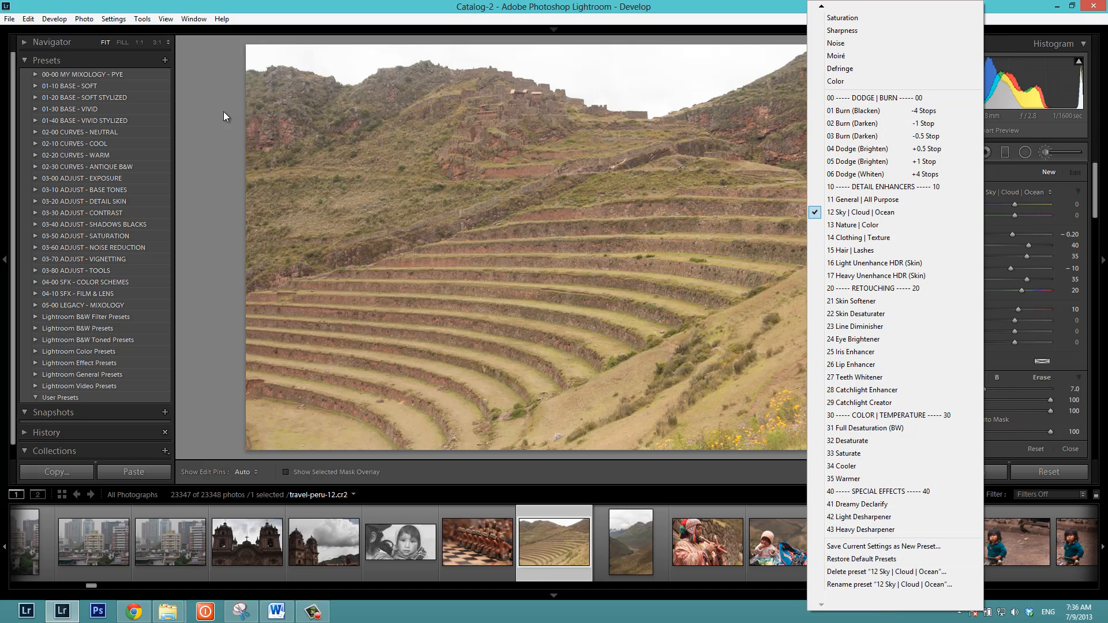
{"action": "left_click", "coordinate": [27, 19]}
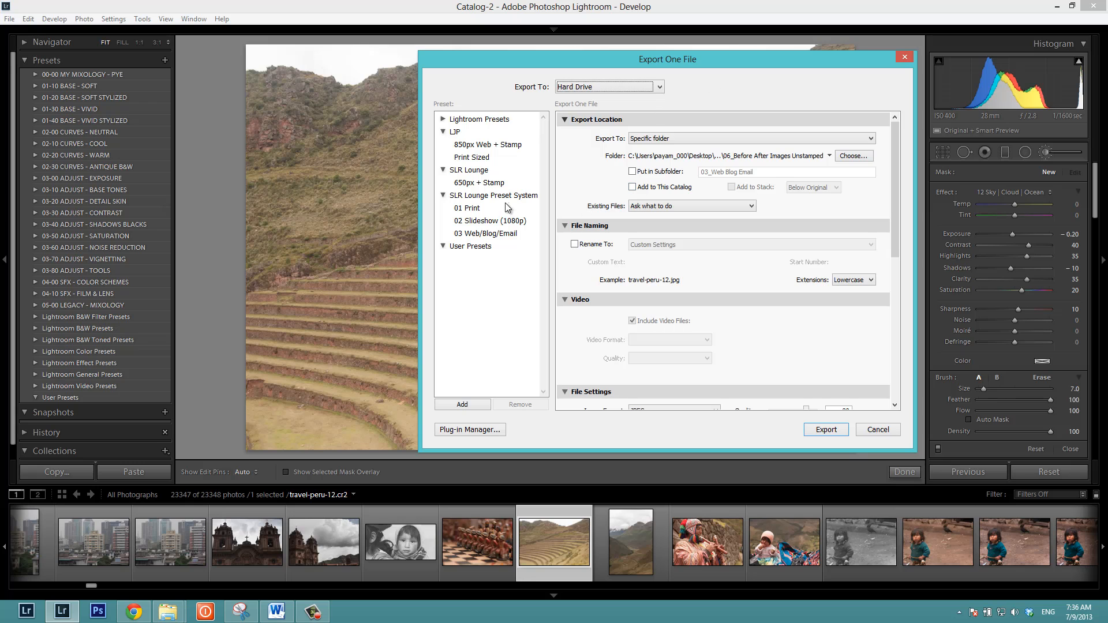
{"action": "mouse_move", "coordinate": [478, 203]}
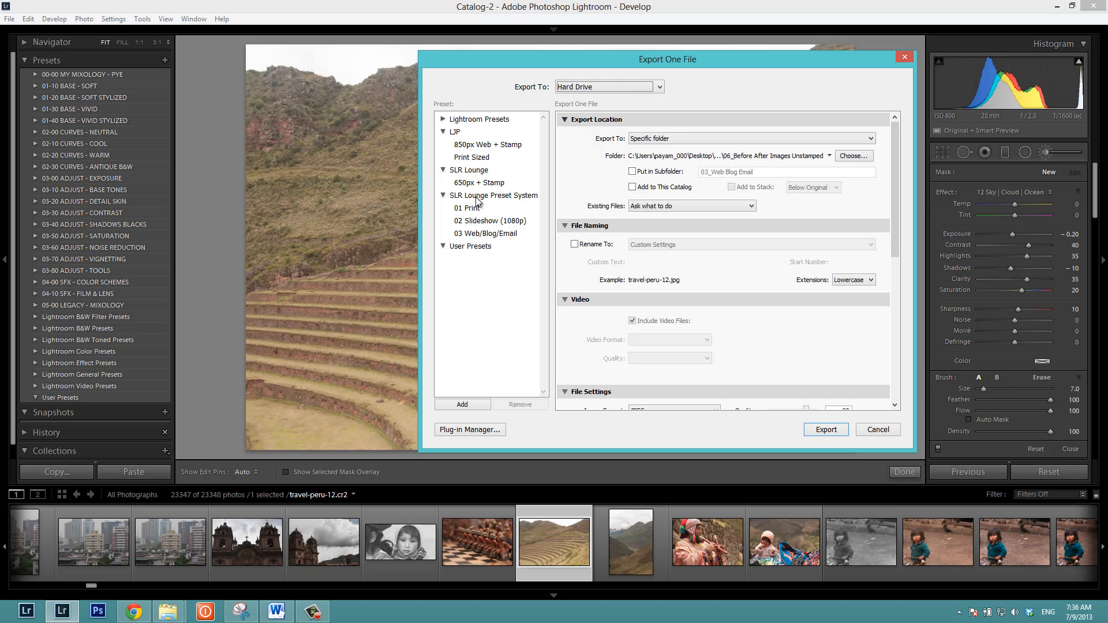
{"action": "left_click", "coordinate": [877, 429]}
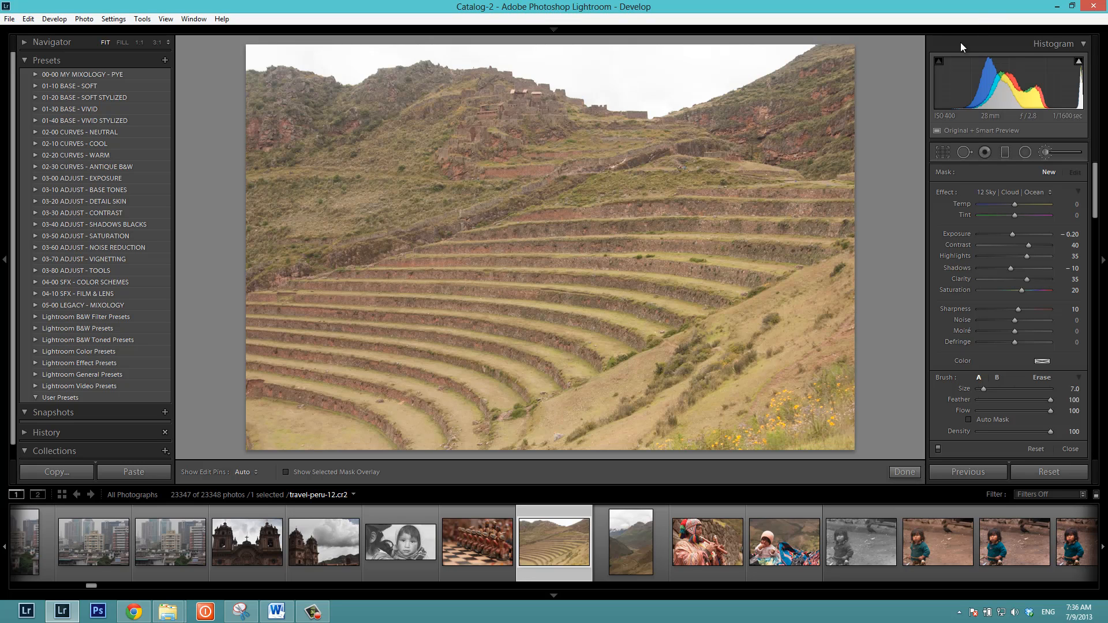
{"action": "mouse_move", "coordinate": [992, 13]}
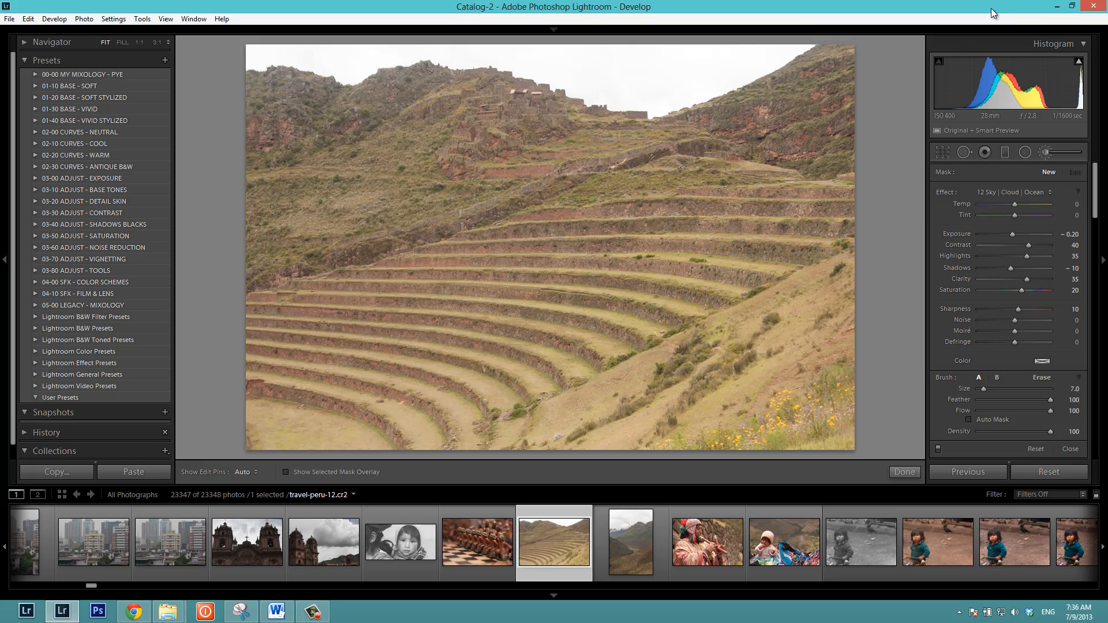